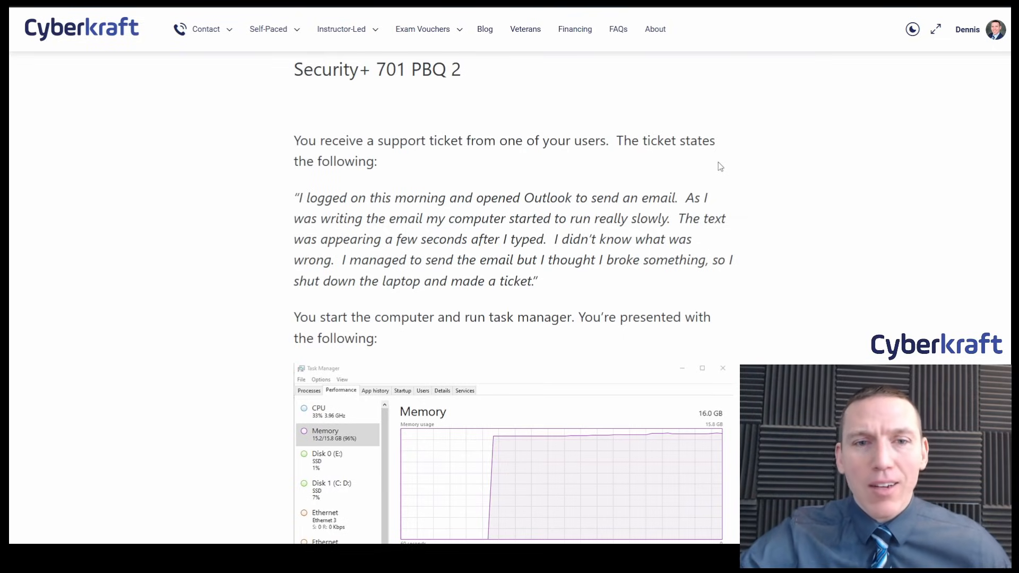
mouse_move(787, 184)
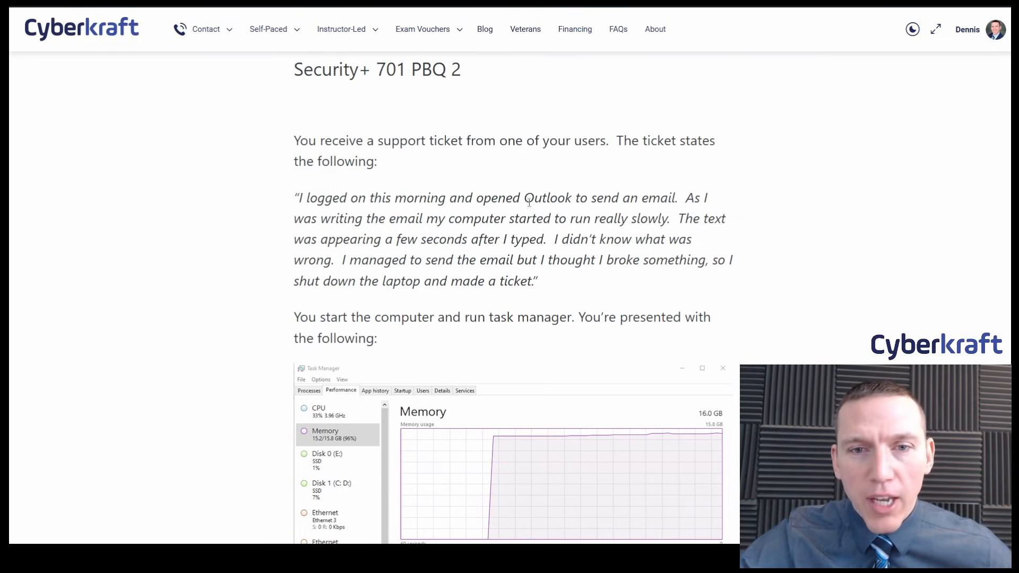
mouse_move(747, 184)
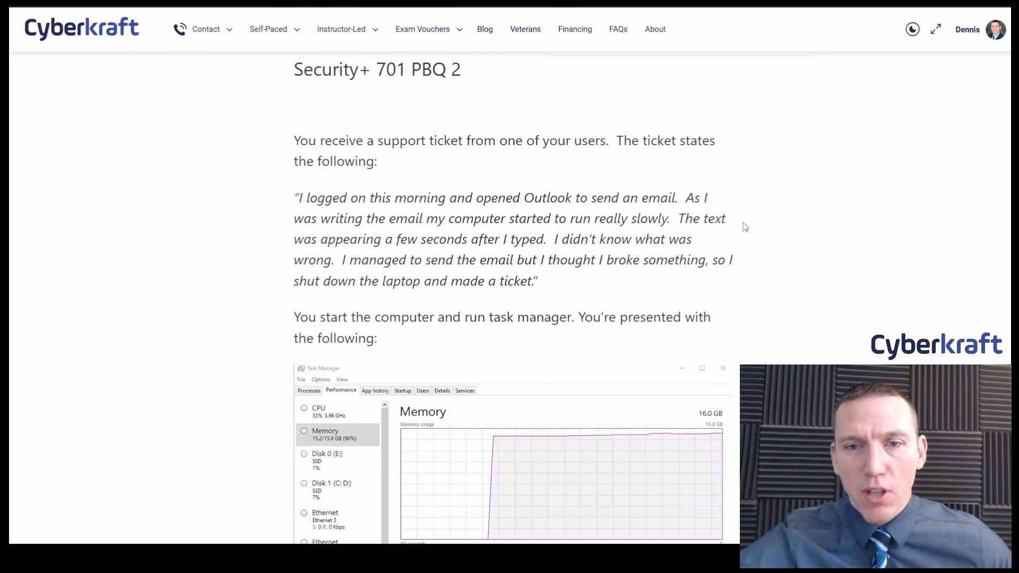
mouse_move(568, 241)
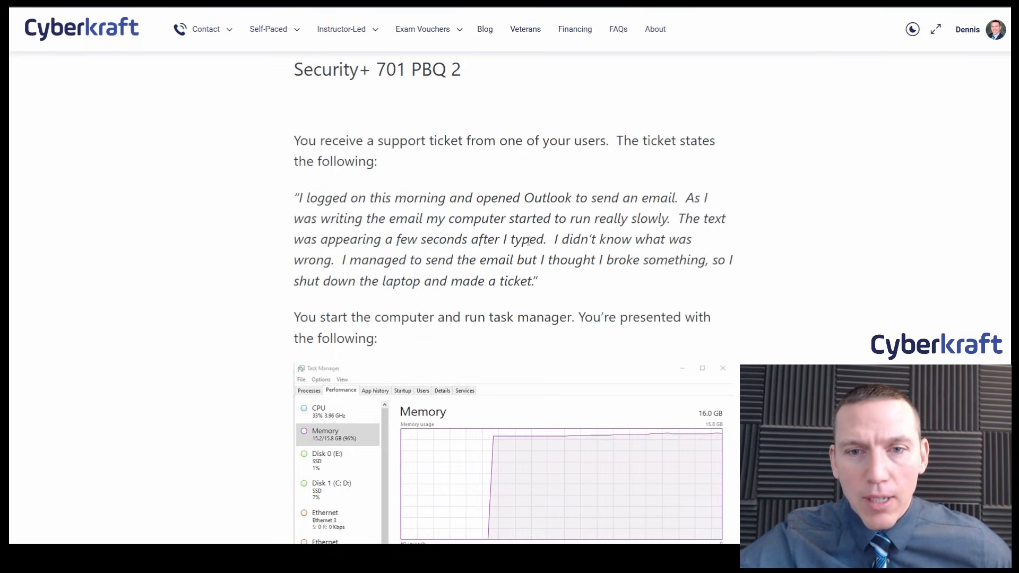
mouse_move(754, 228)
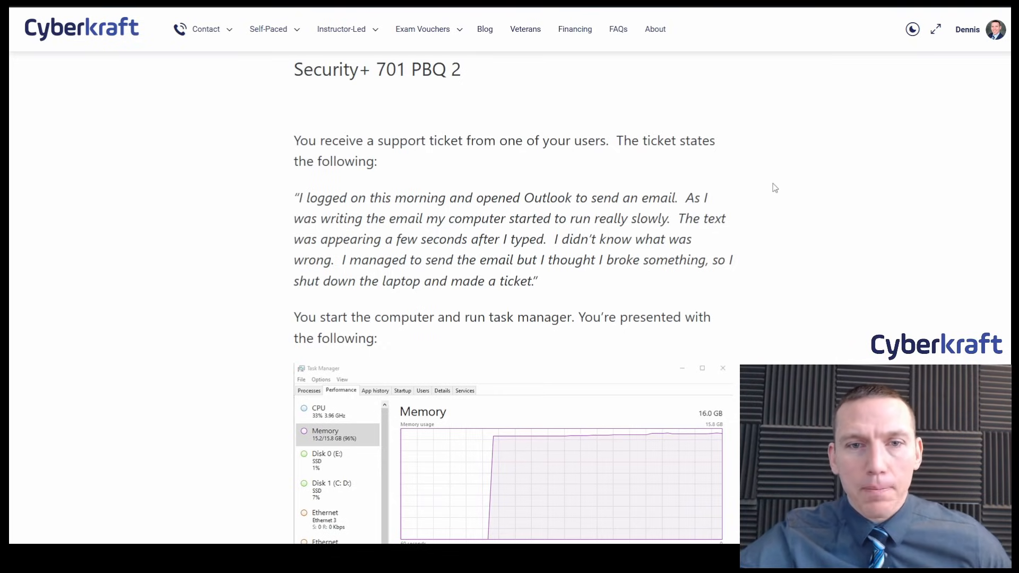
Scroll down to the Task Manager Performance screenshot and the memory-cause question beneath it
scroll("down", 3)
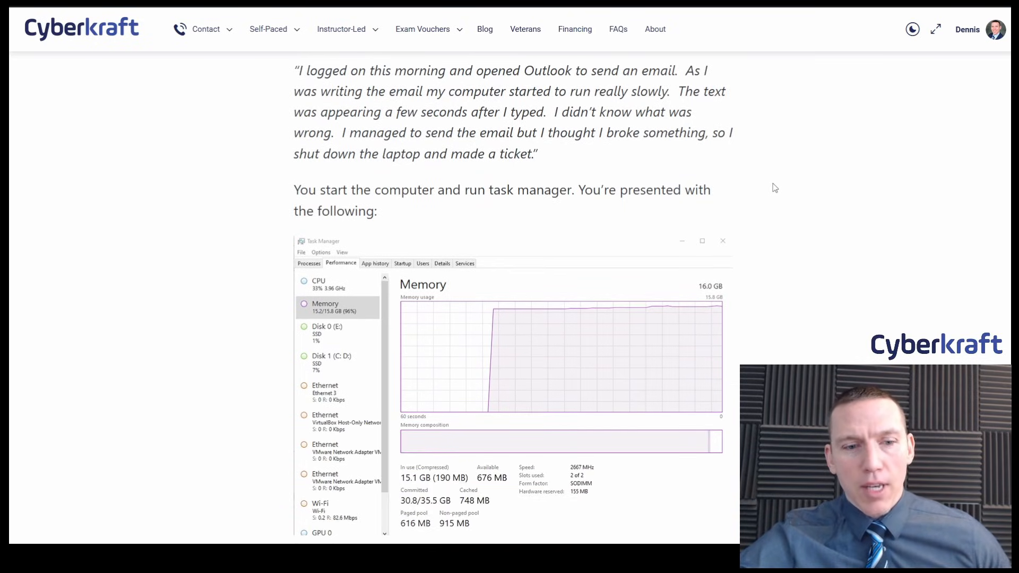
scroll("down", 3)
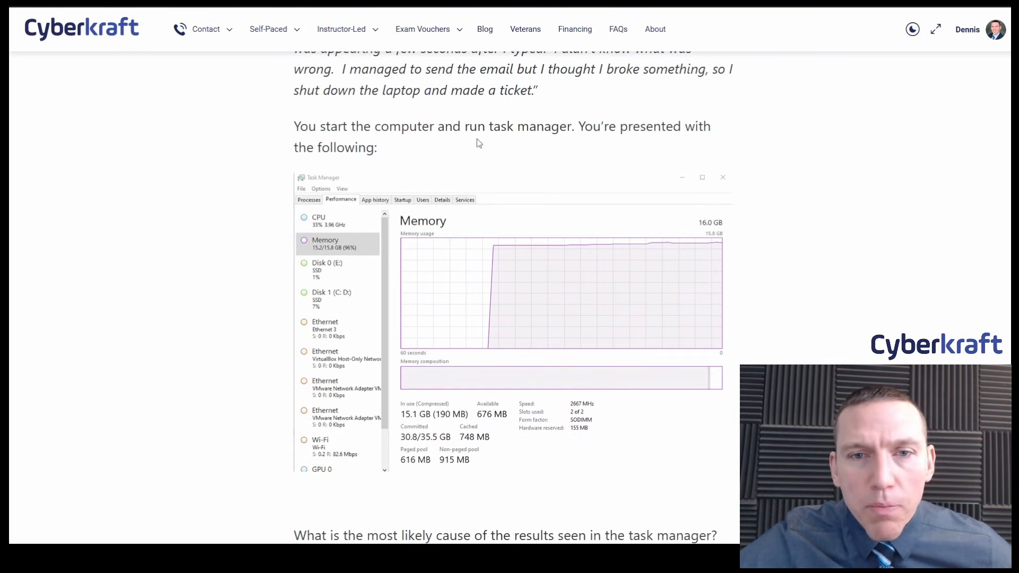
mouse_move(773, 163)
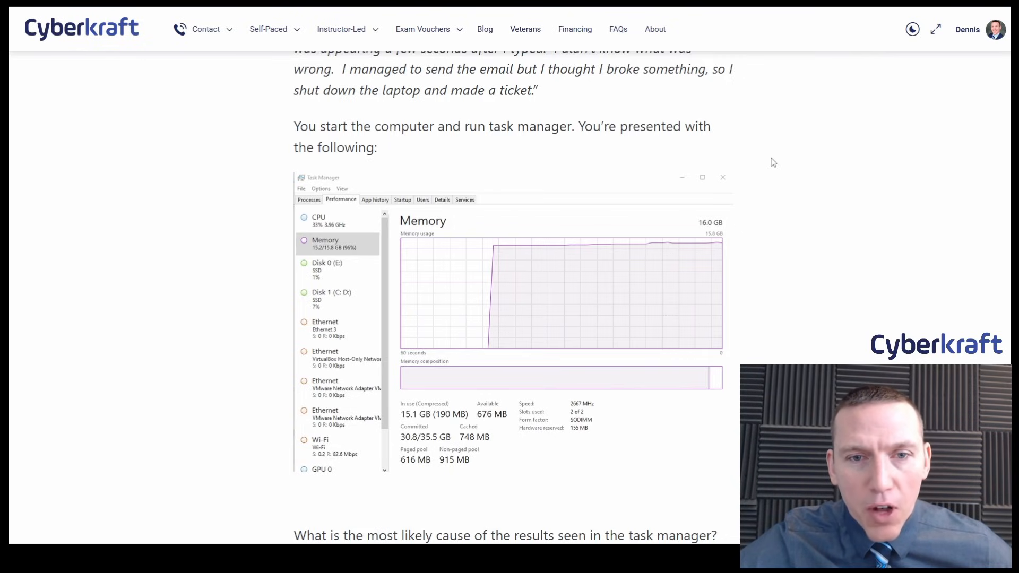
scroll("down", 3)
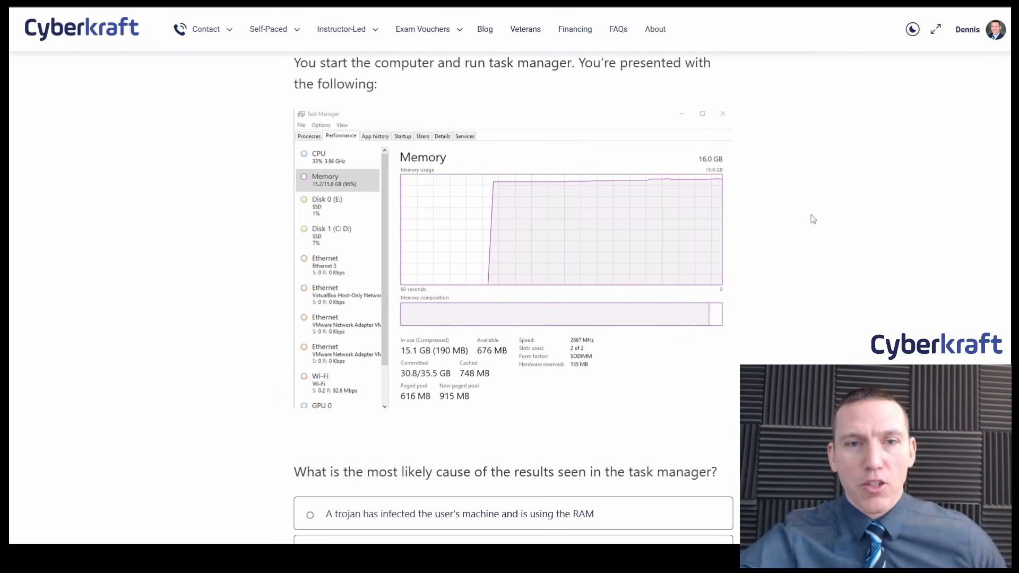
mouse_move(809, 232)
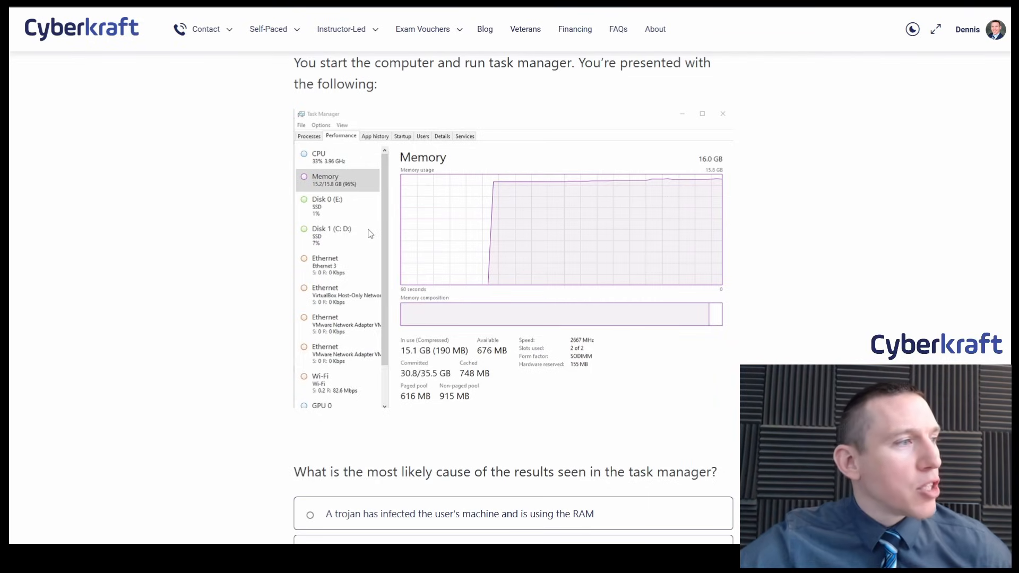
mouse_move(724, 182)
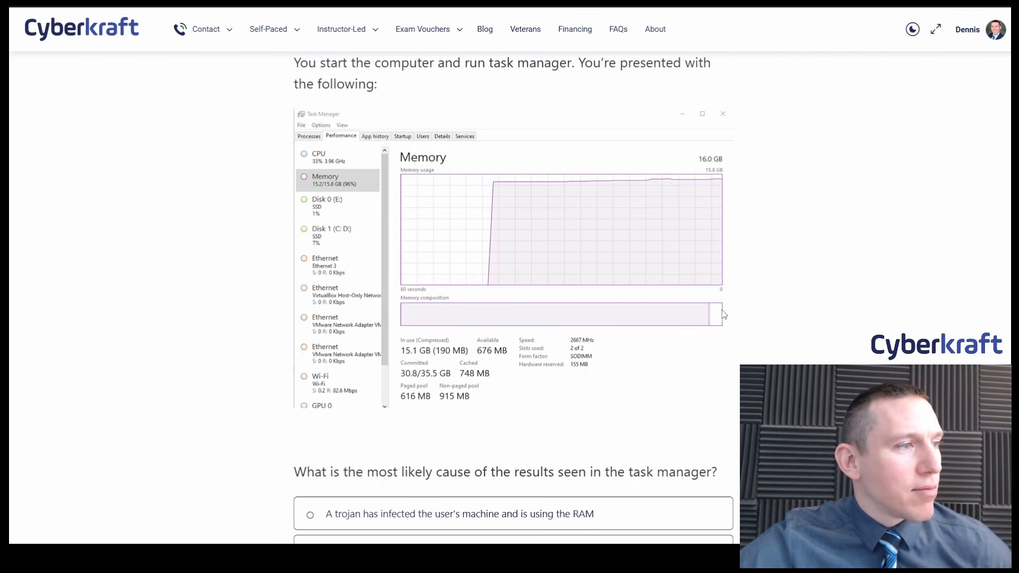
mouse_move(758, 186)
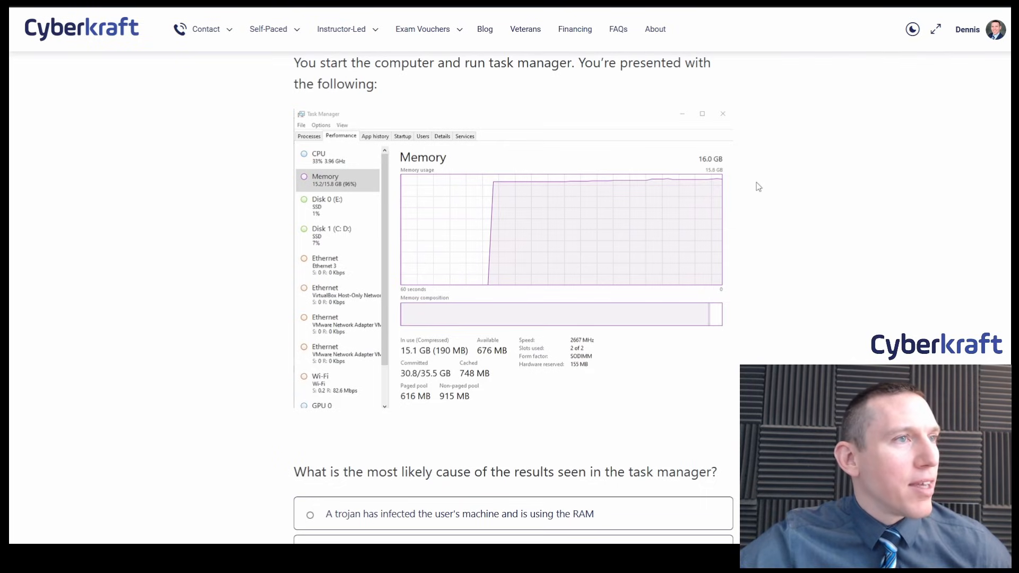
mouse_move(762, 231)
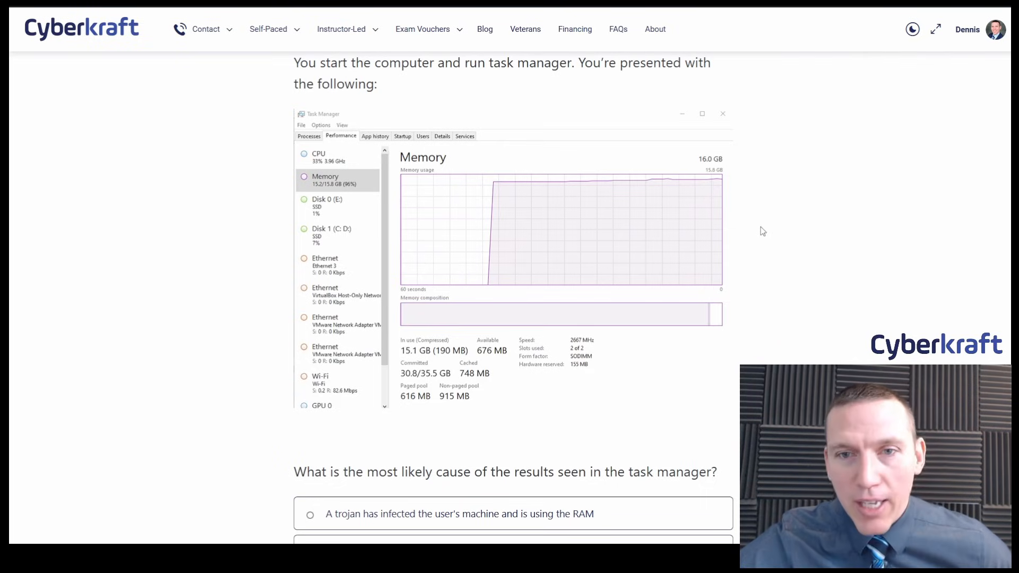
mouse_move(473, 294)
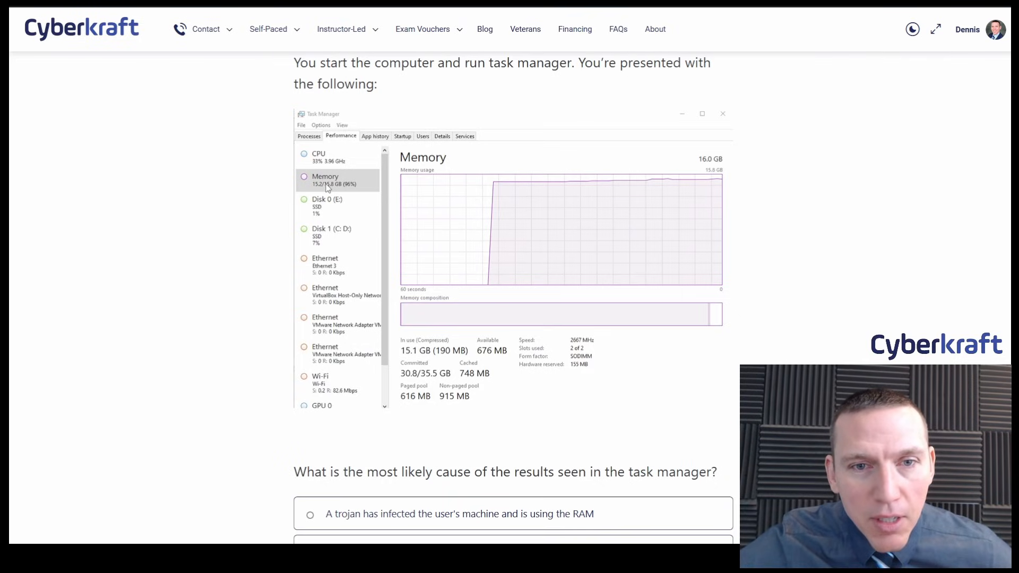
mouse_move(348, 160)
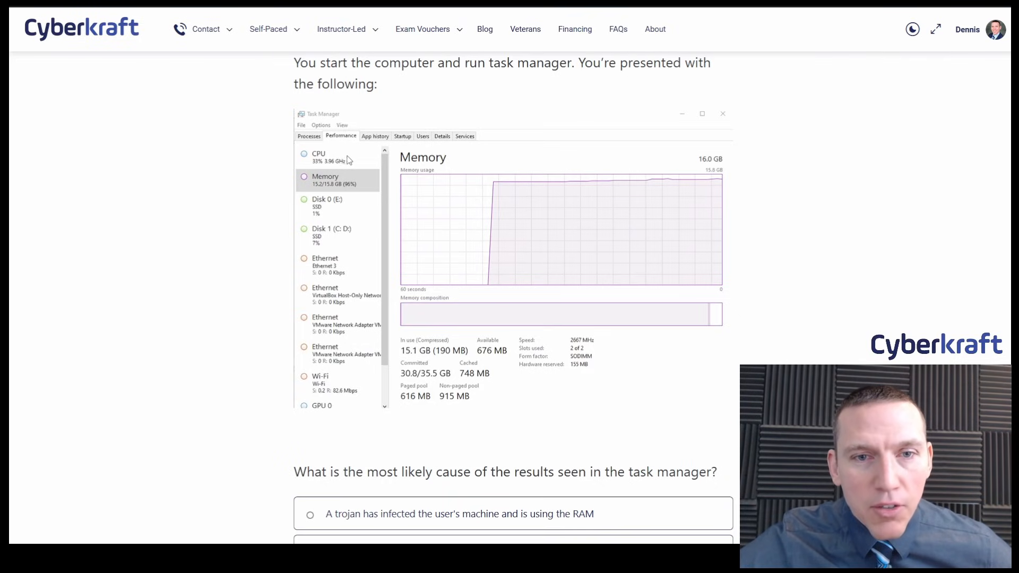
mouse_move(359, 166)
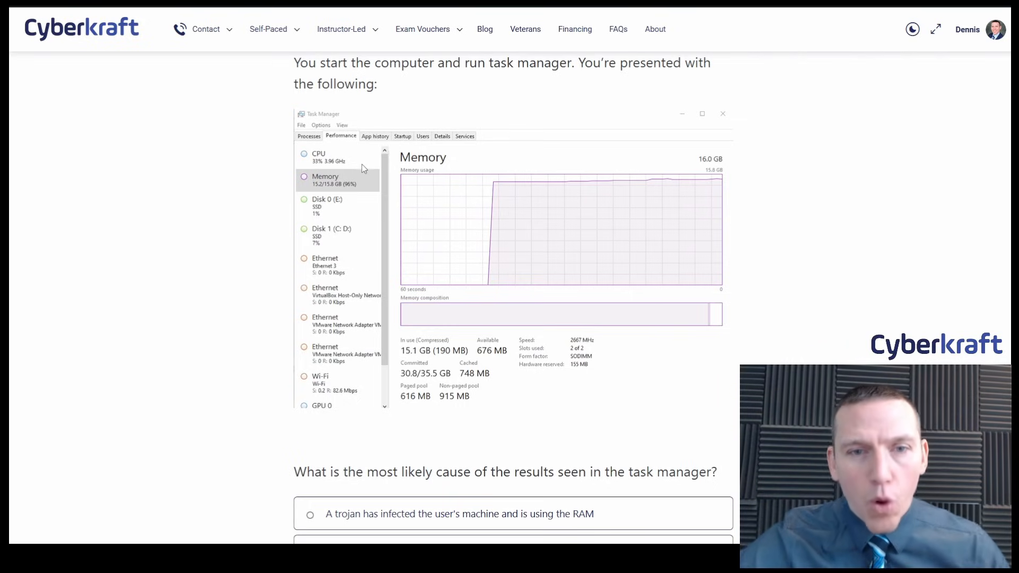
mouse_move(363, 238)
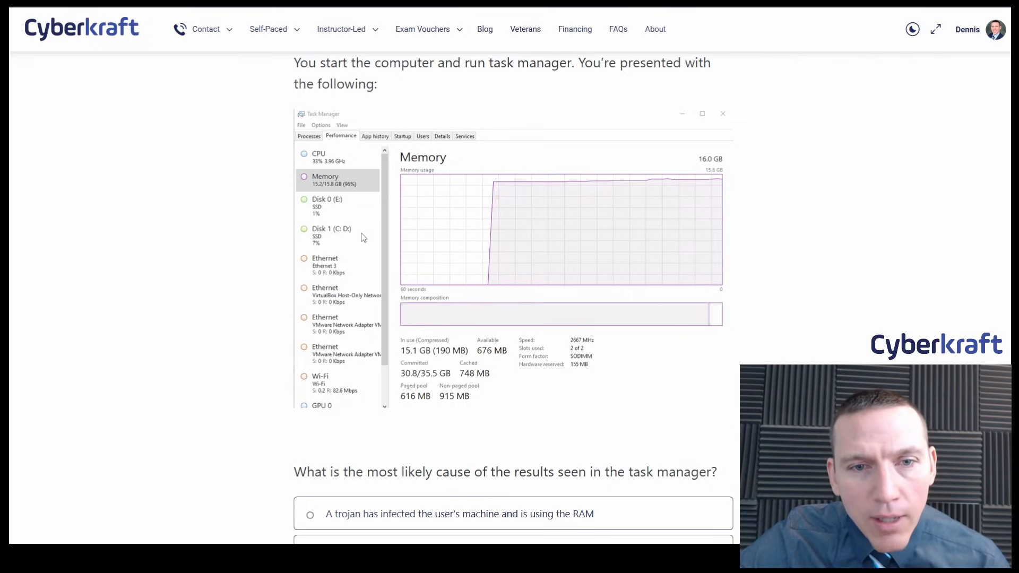
scroll("down", 3)
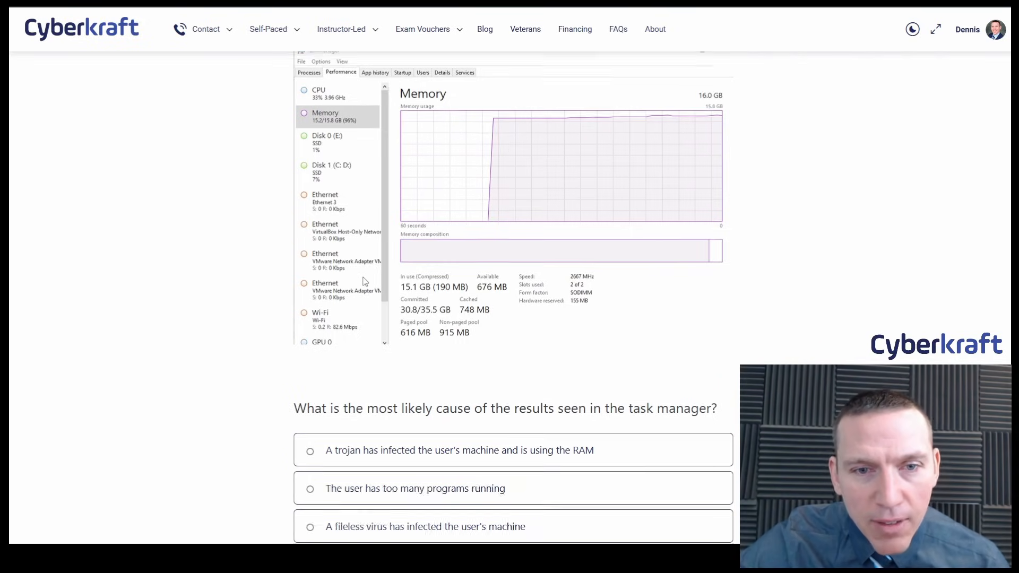
mouse_move(373, 326)
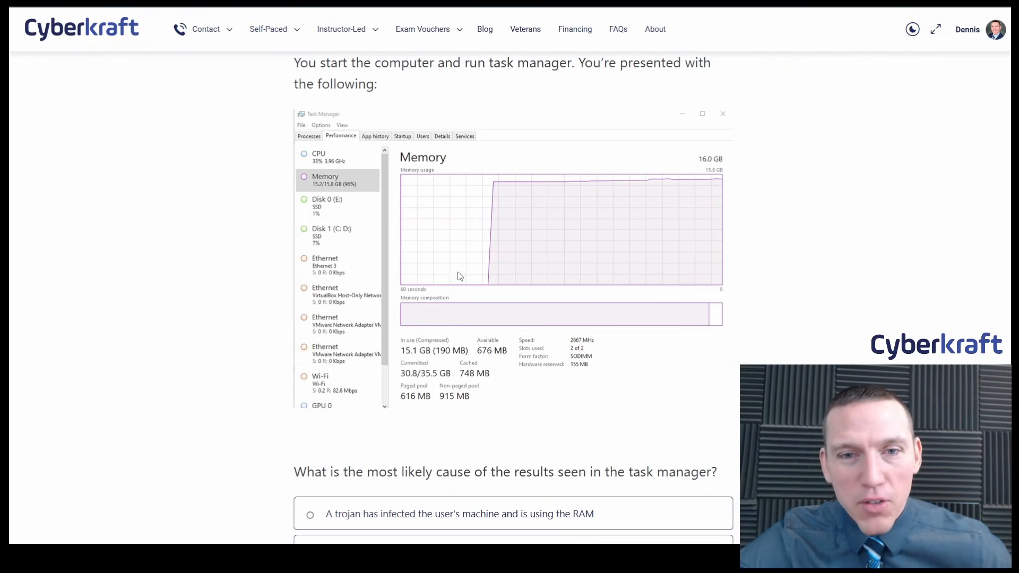
Scroll through all four answer options, then scroll back up toward the ticket scenario
scroll("down", 3)
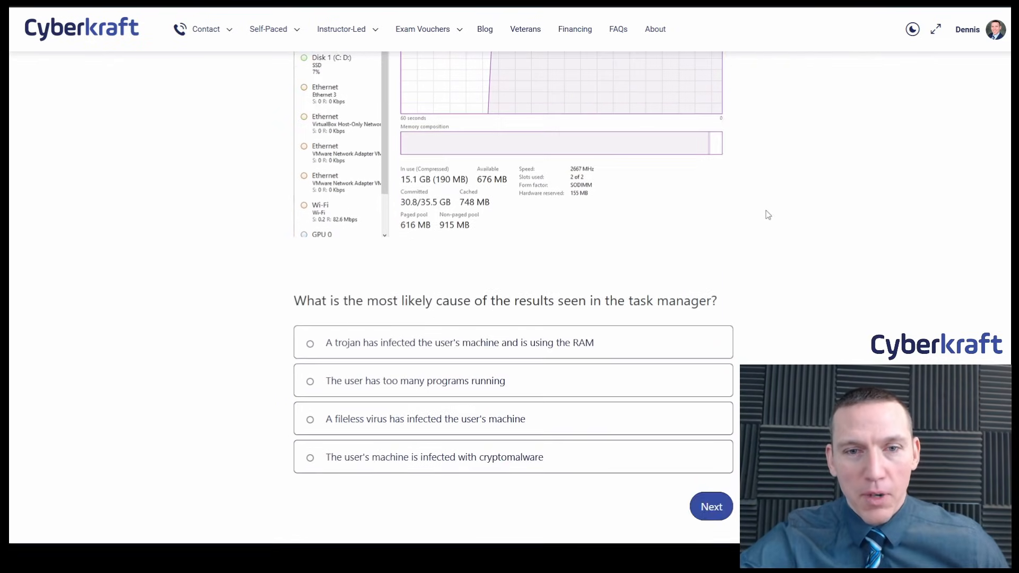
mouse_move(507, 318)
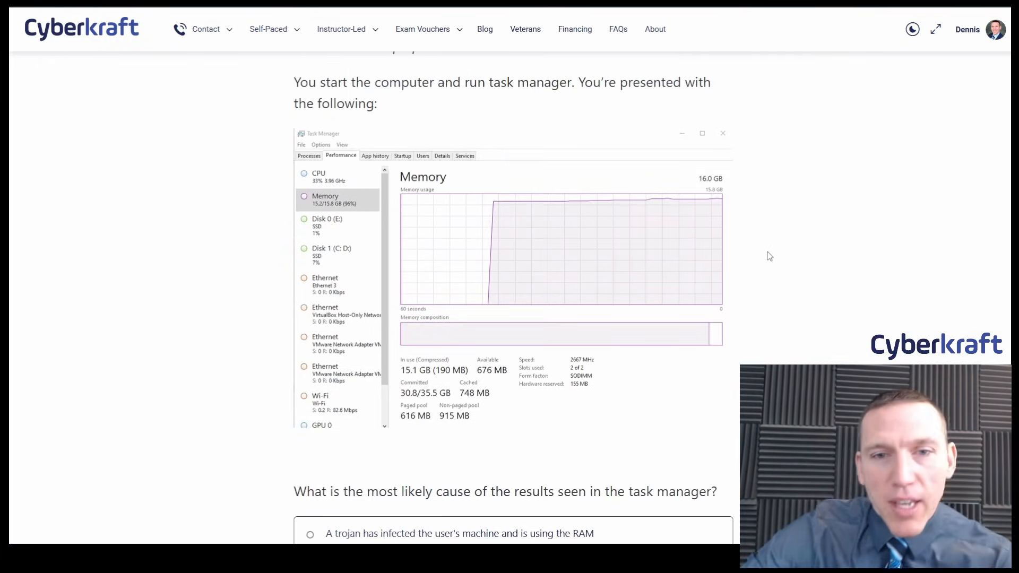
mouse_move(765, 257)
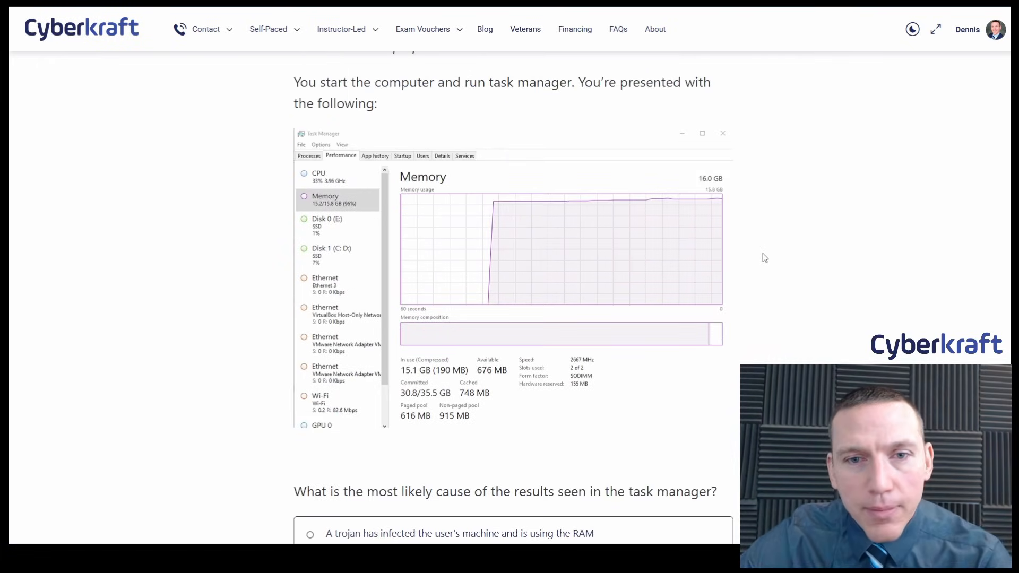
scroll("down", 3)
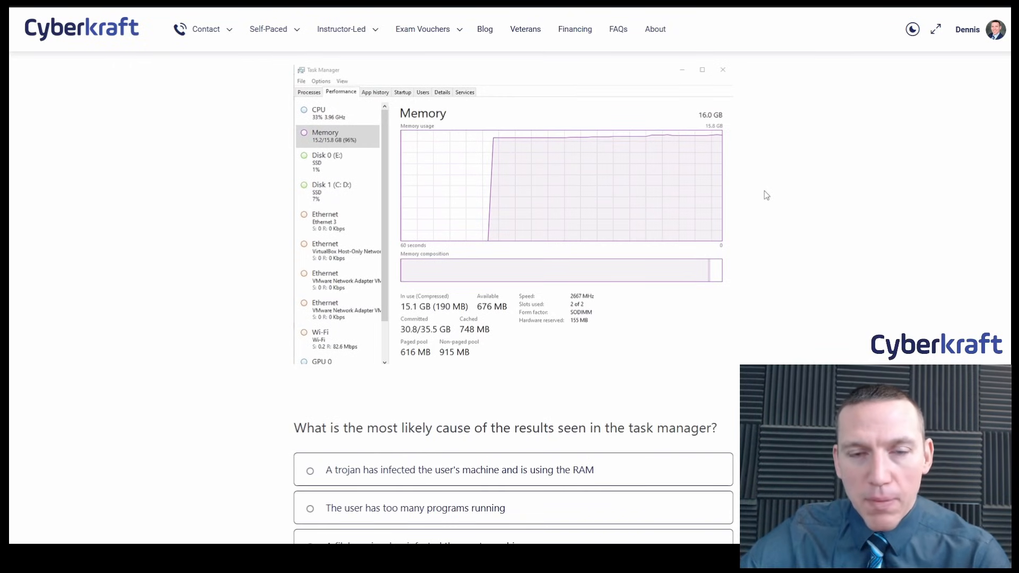
scroll("down", 3)
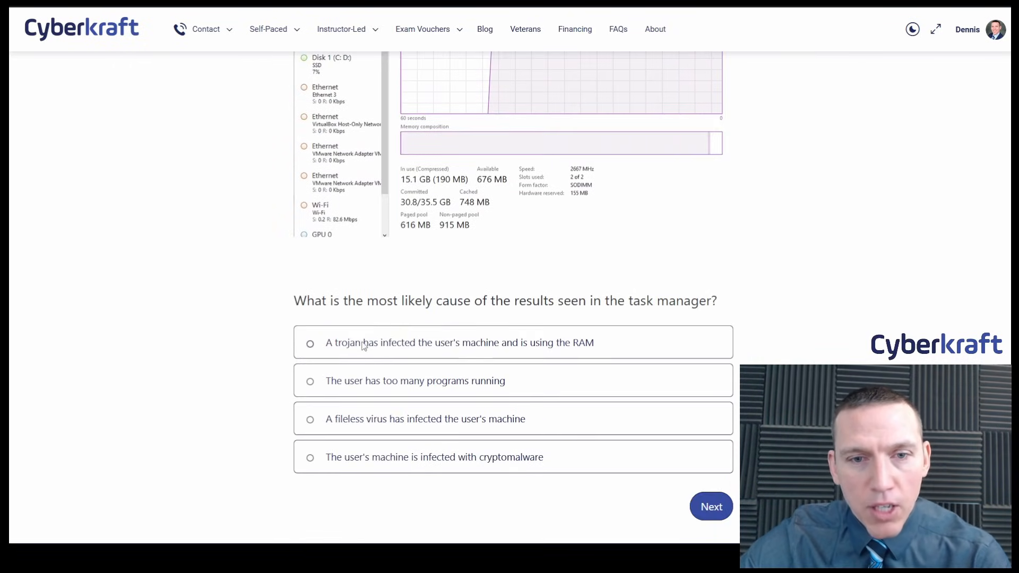
mouse_move(530, 351)
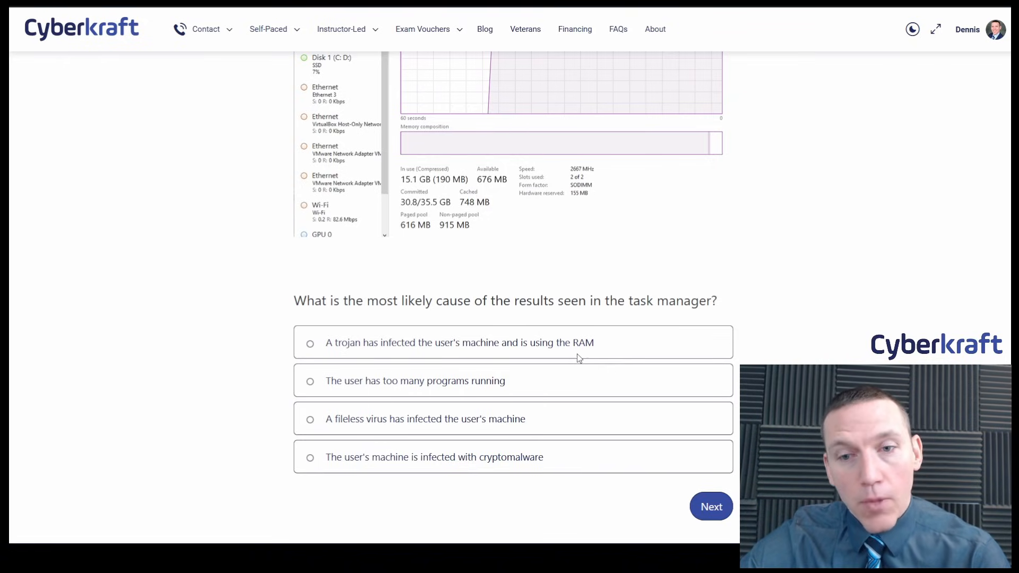
mouse_move(700, 240)
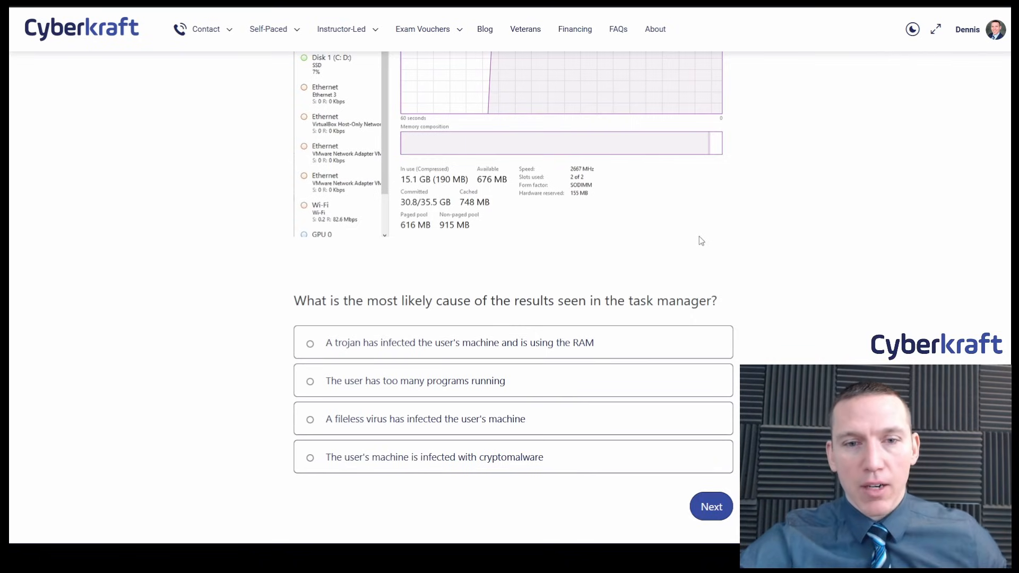
mouse_move(802, 282)
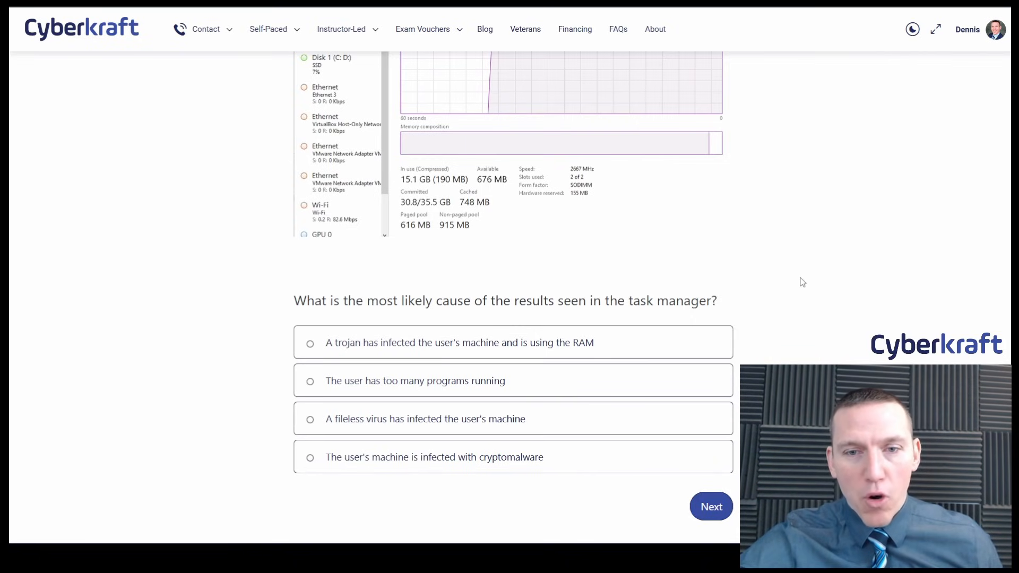
scroll("down", 3)
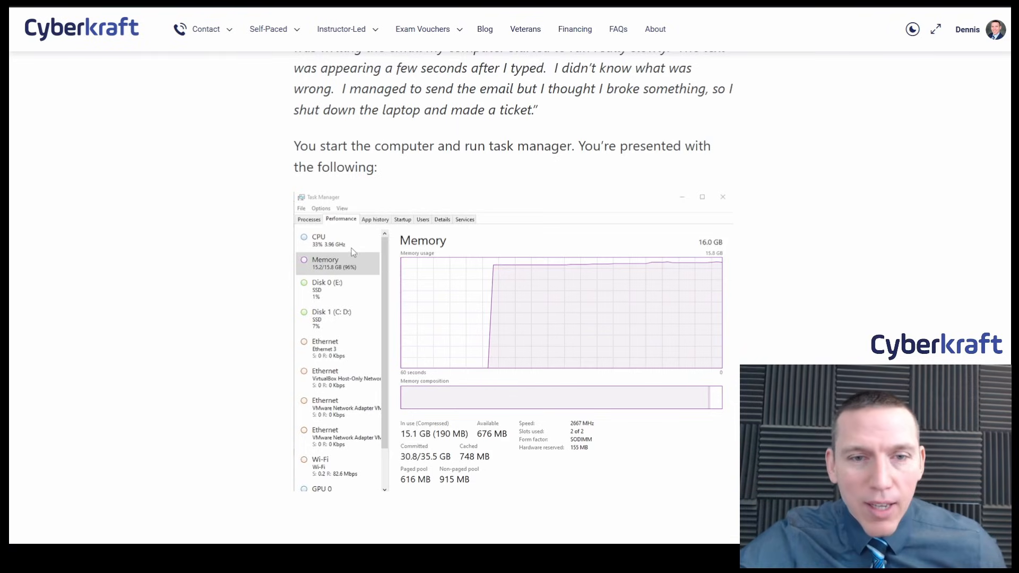
scroll("down", 3)
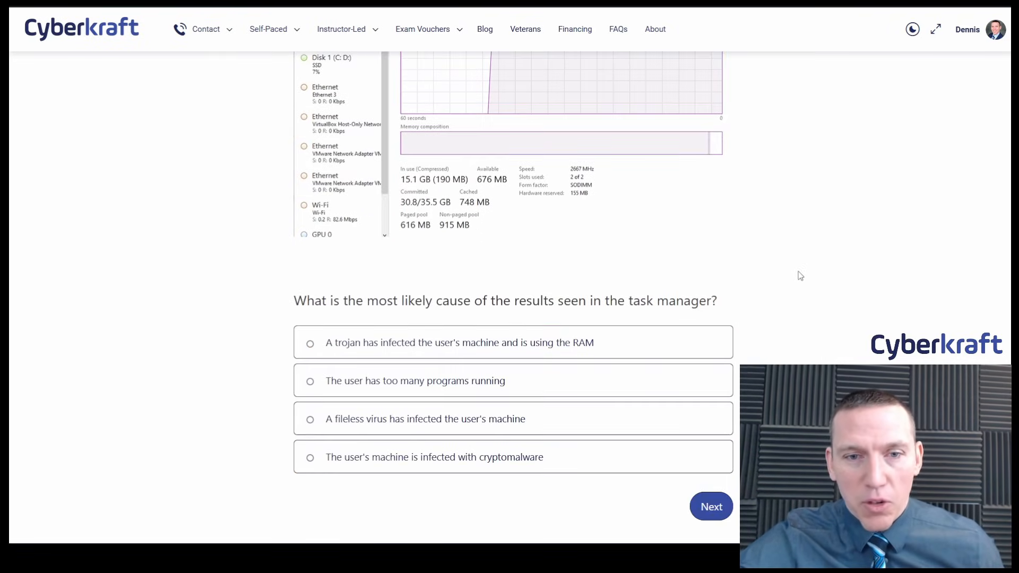
scroll("up", 3)
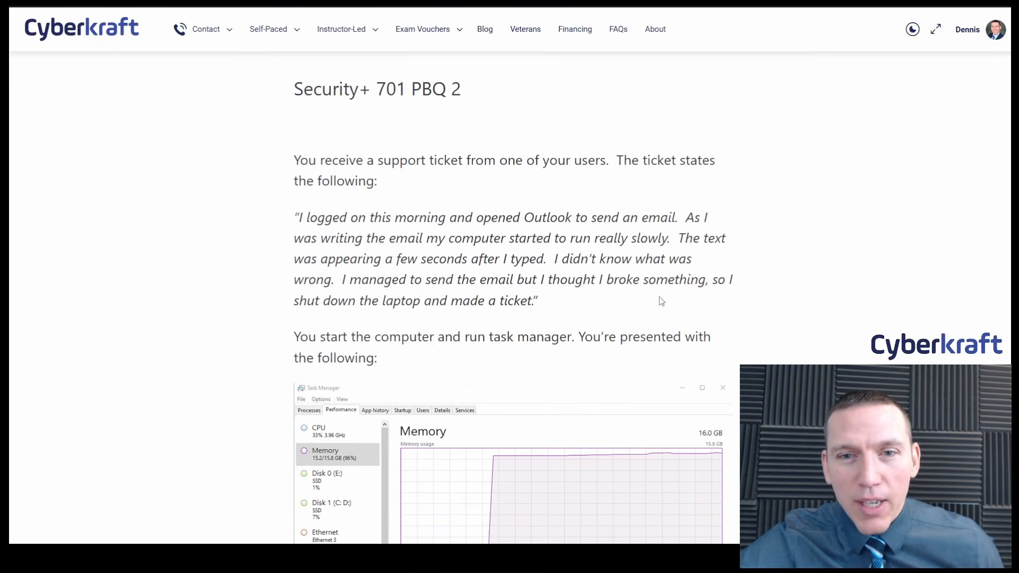
mouse_move(774, 273)
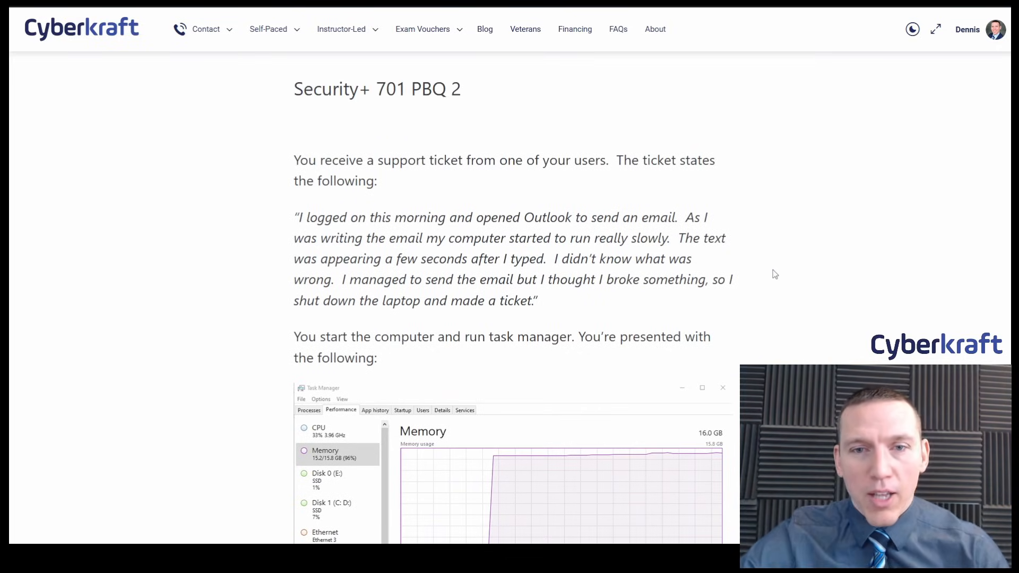
scroll("down", 3)
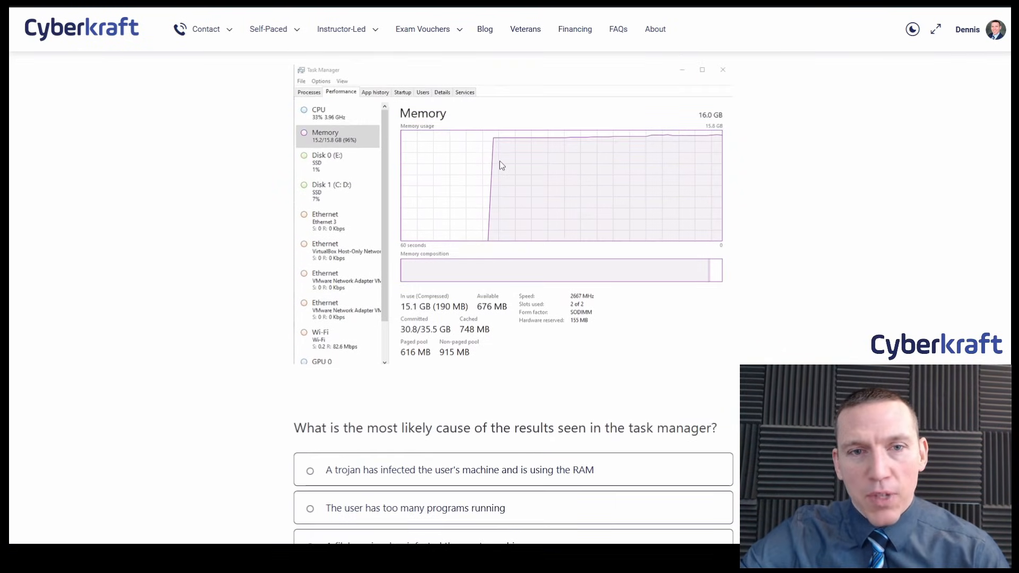
mouse_move(765, 186)
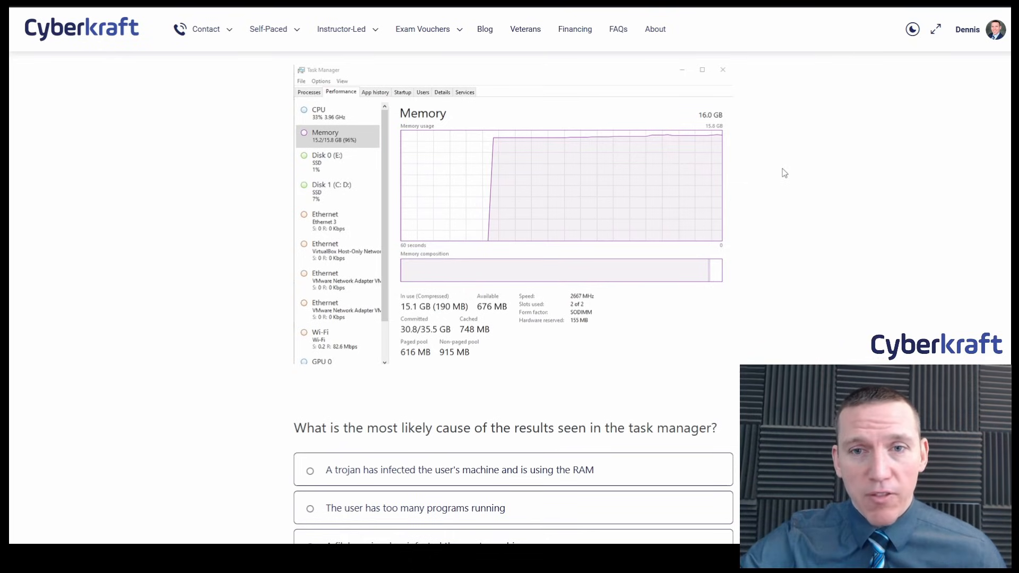
mouse_move(809, 224)
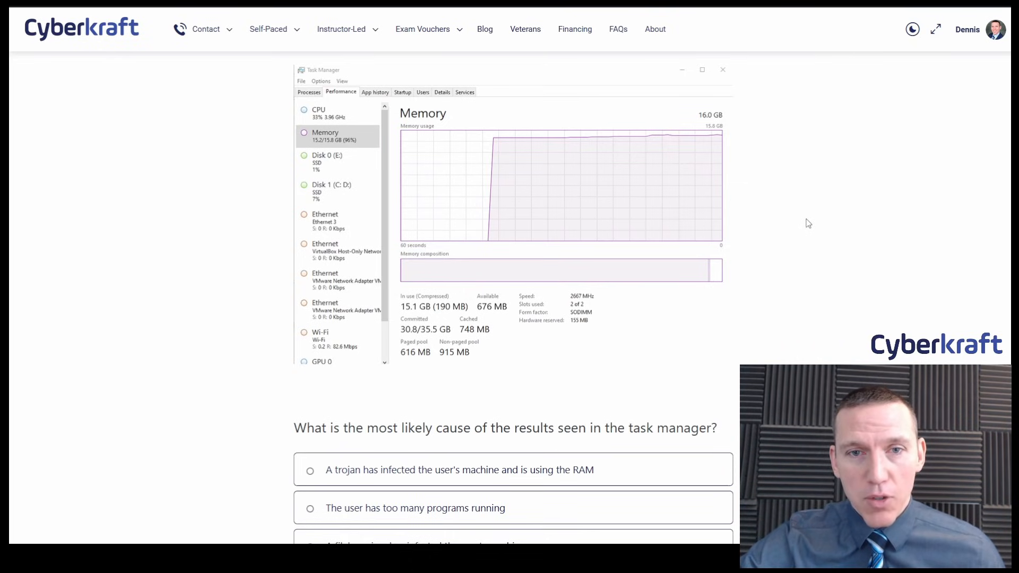
scroll("down", 3)
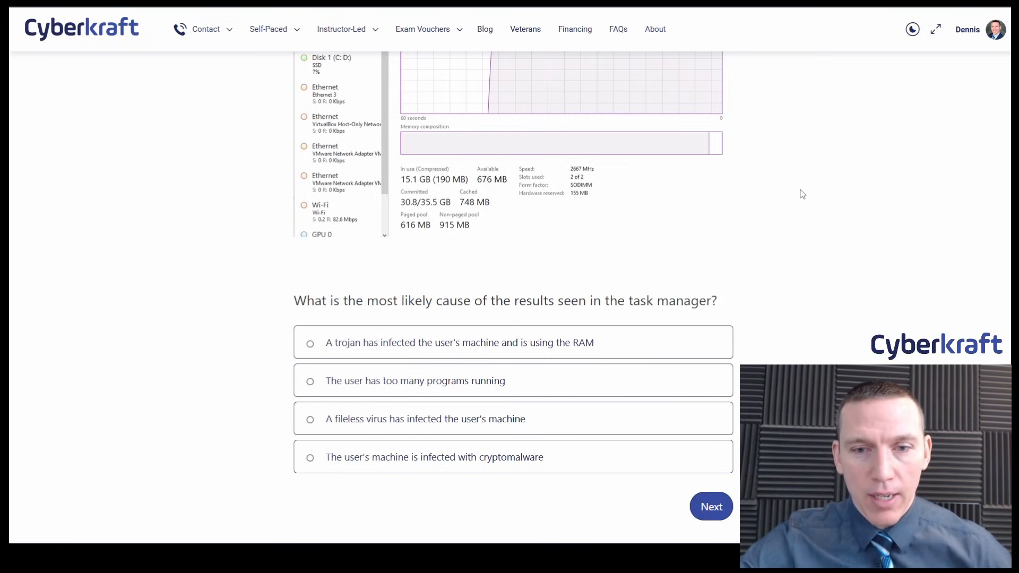
mouse_move(537, 462)
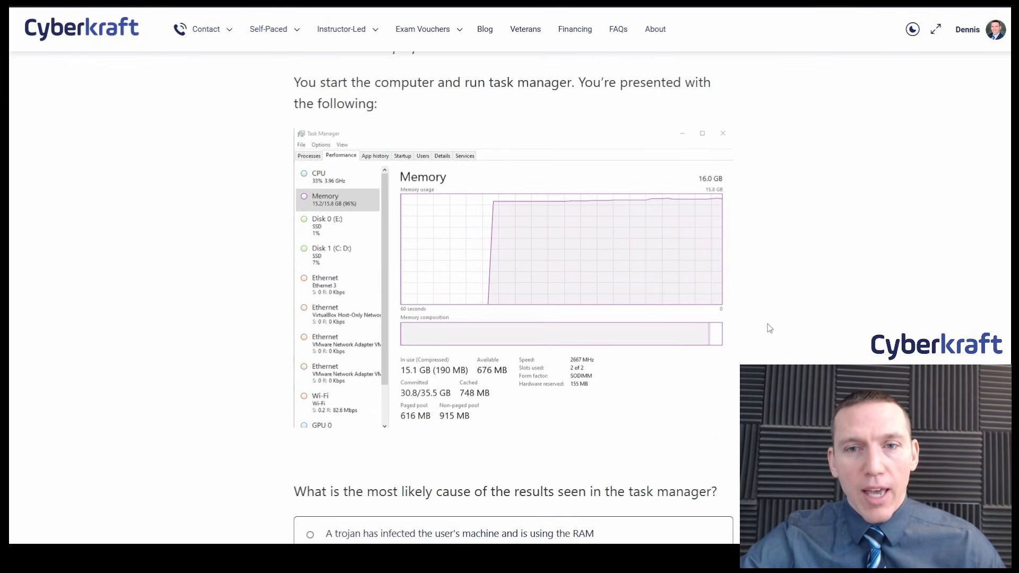
scroll("down", 3)
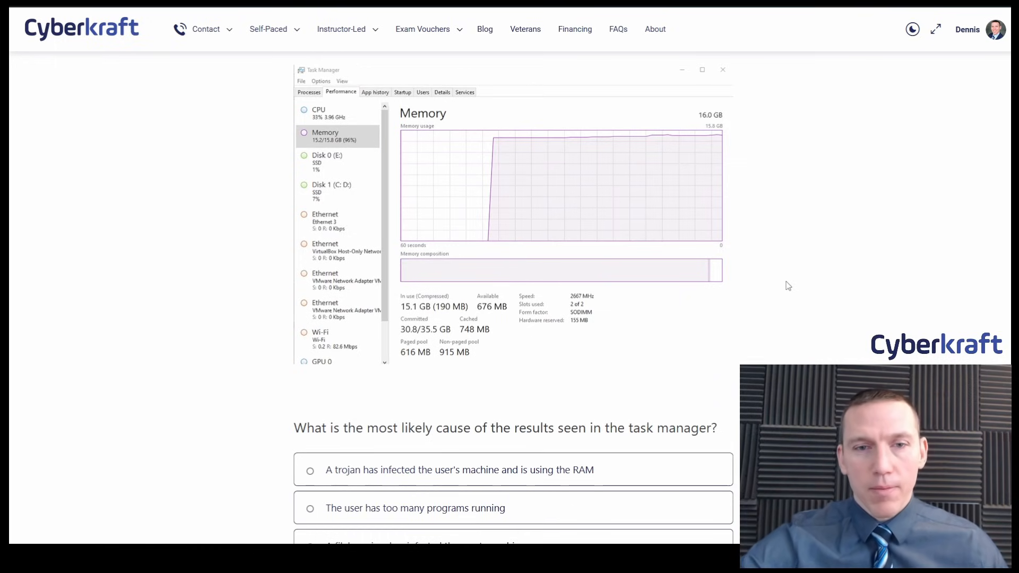
scroll("down", 3)
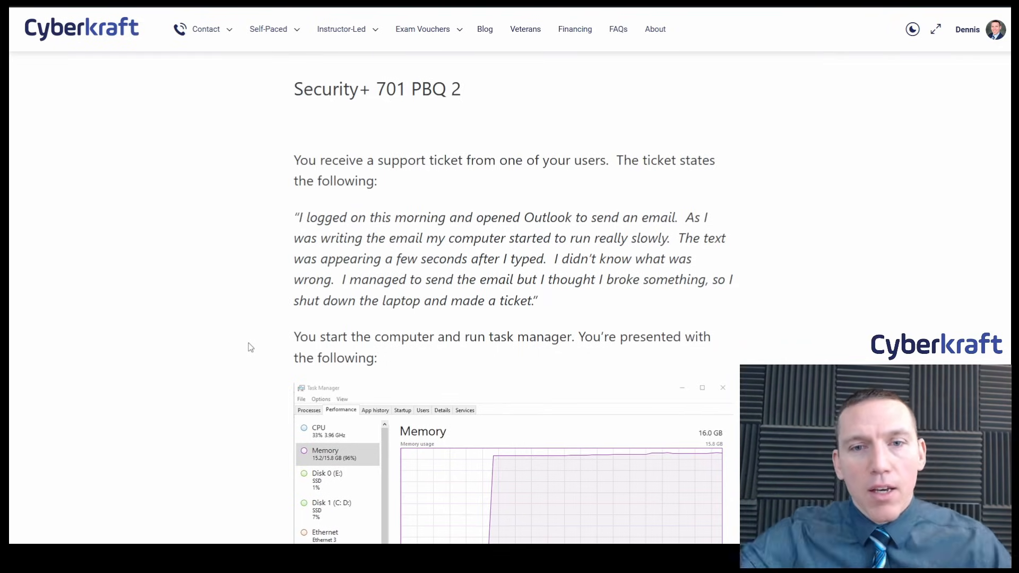
Select 'A fileless virus has infected the user's machine' as the answer
double_click(548, 217)
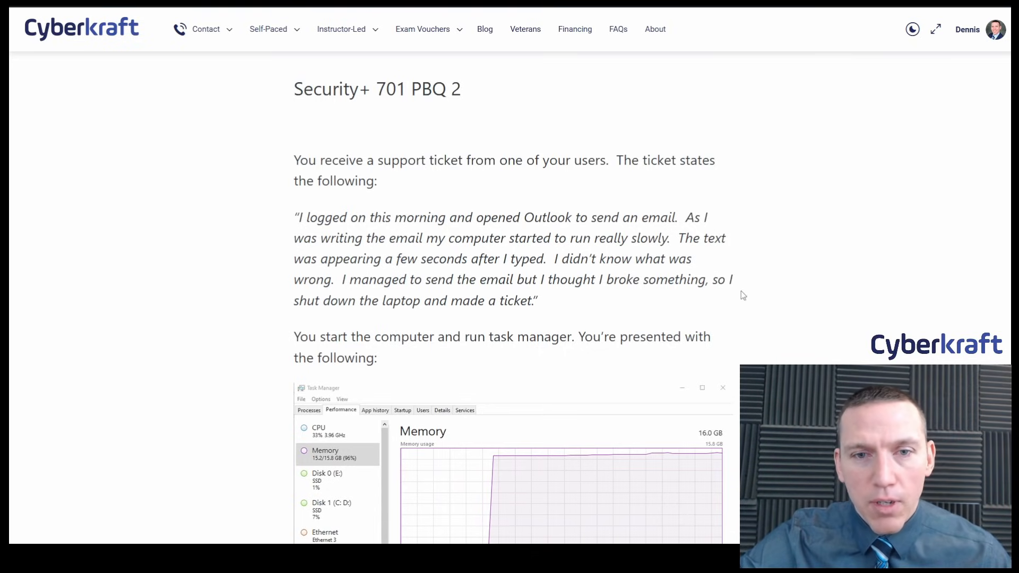
mouse_move(718, 261)
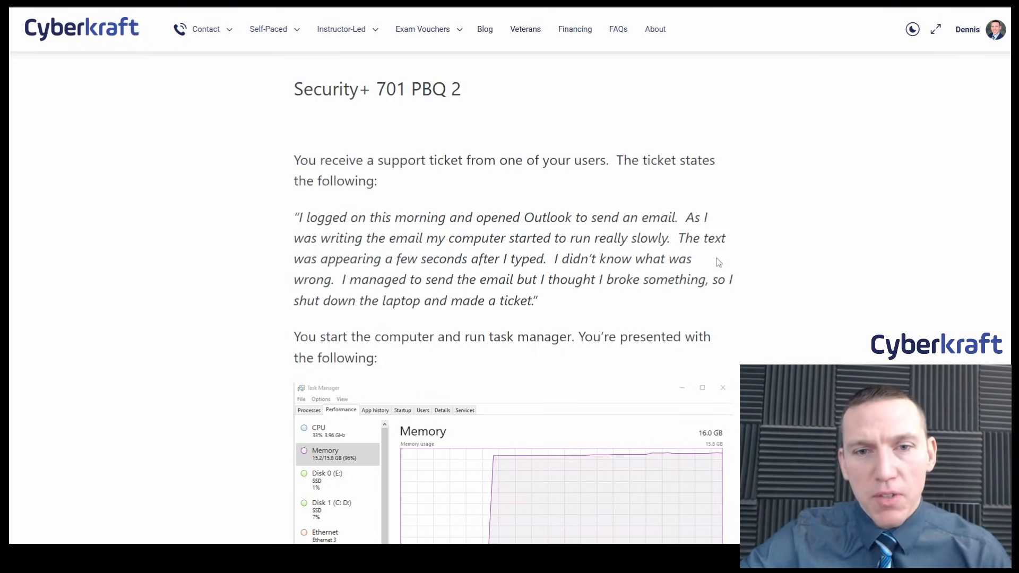
scroll("down", 3)
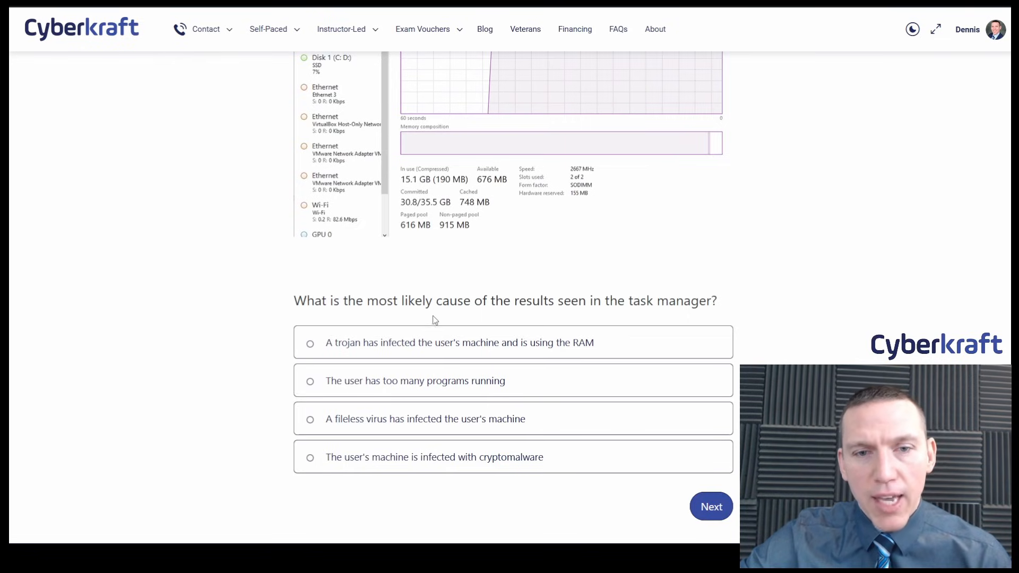
left_click(310, 418)
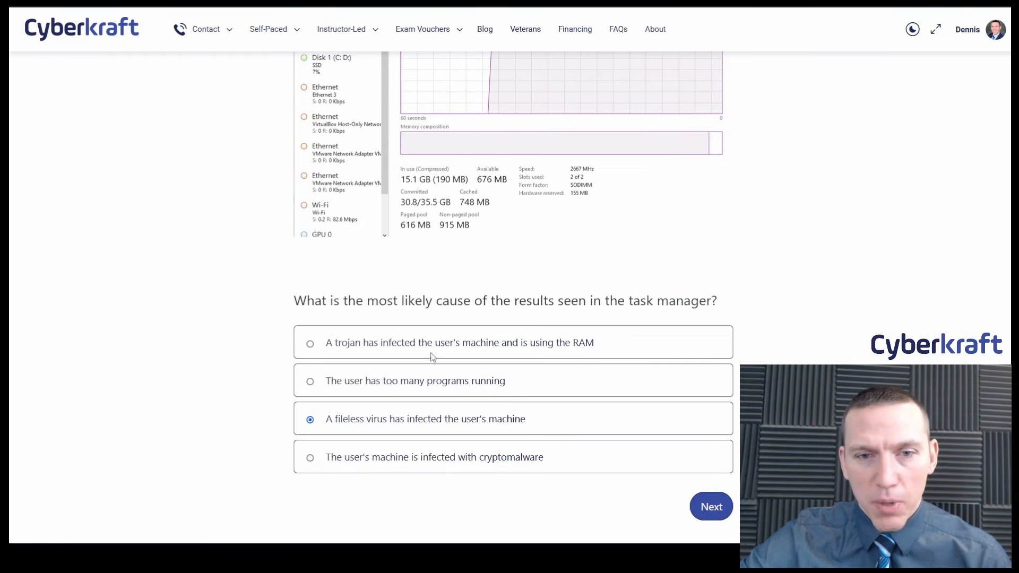
mouse_move(397, 356)
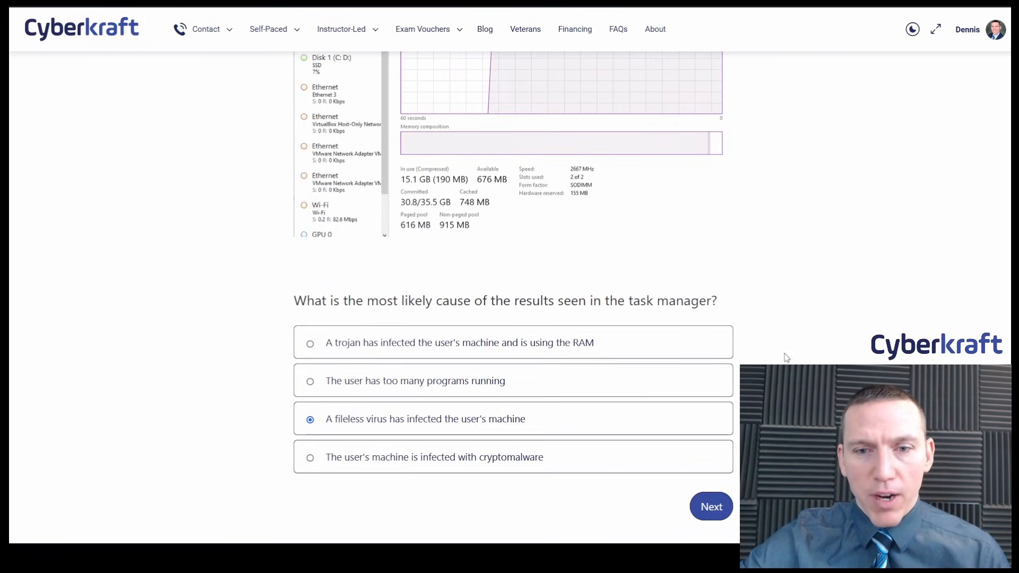
Advance to the remediation question, briefly go back, then reload it
left_click(710, 507)
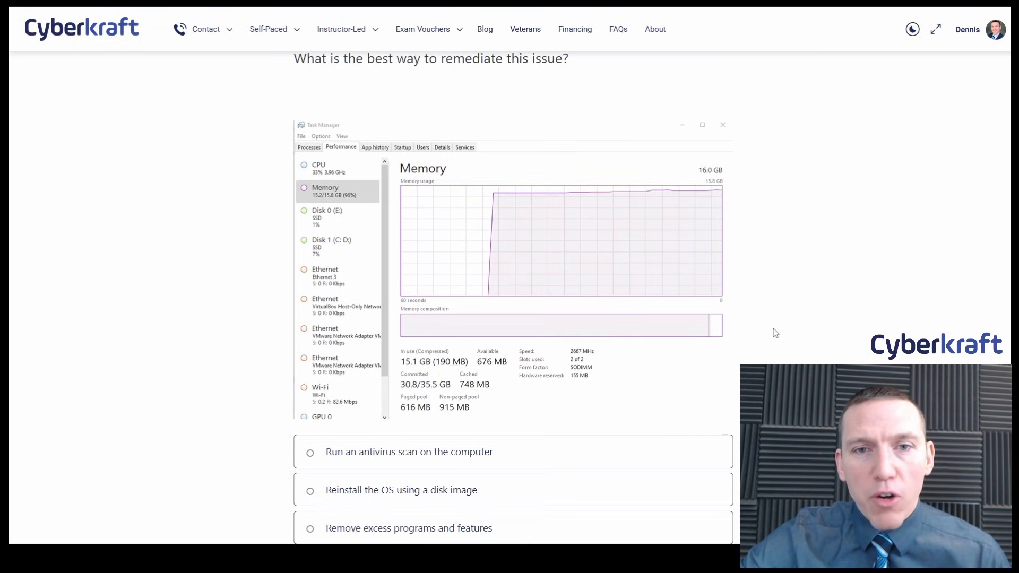
mouse_move(788, 312)
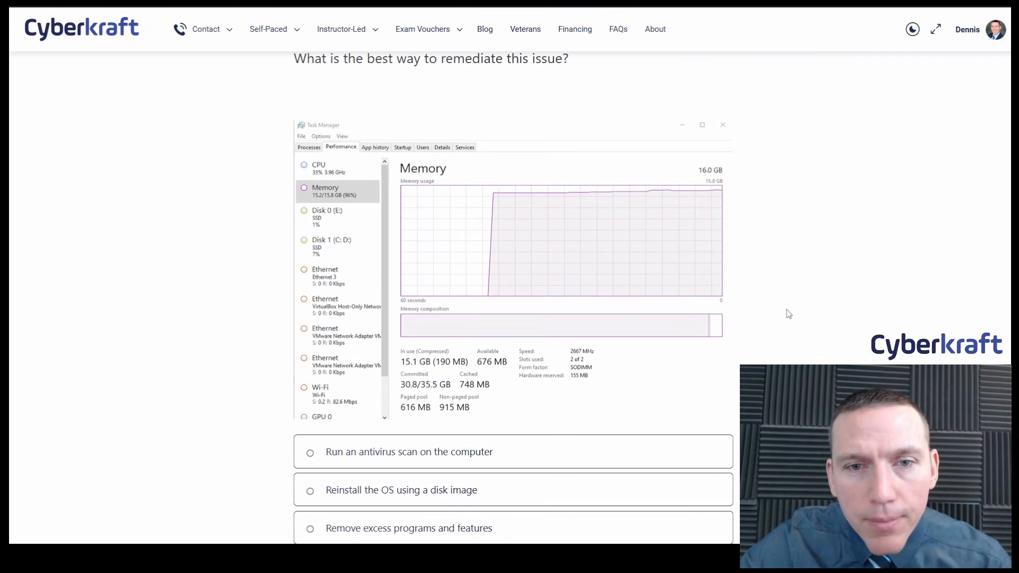
scroll("down", 3)
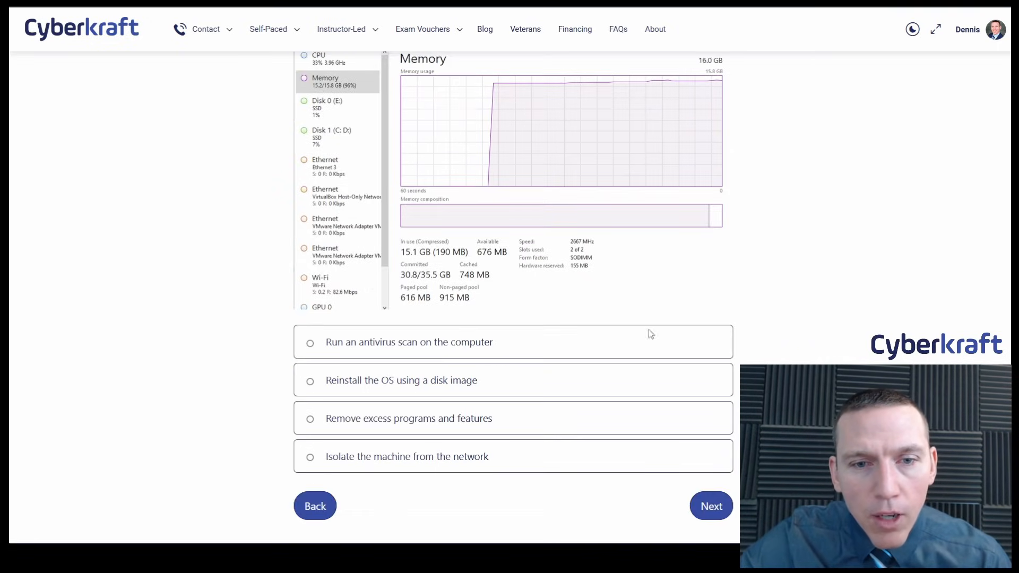
mouse_move(484, 351)
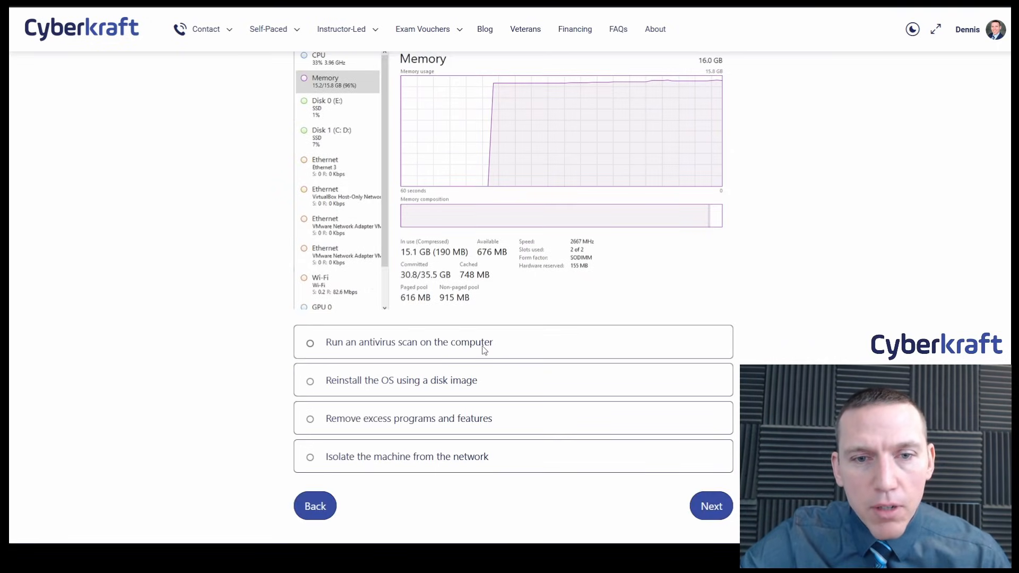
mouse_move(483, 388)
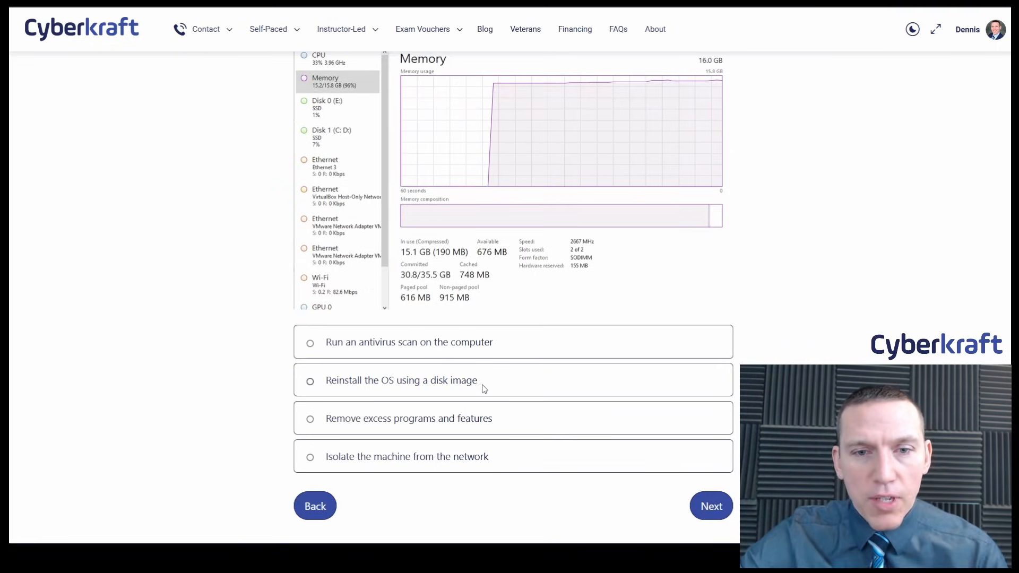
mouse_move(465, 428)
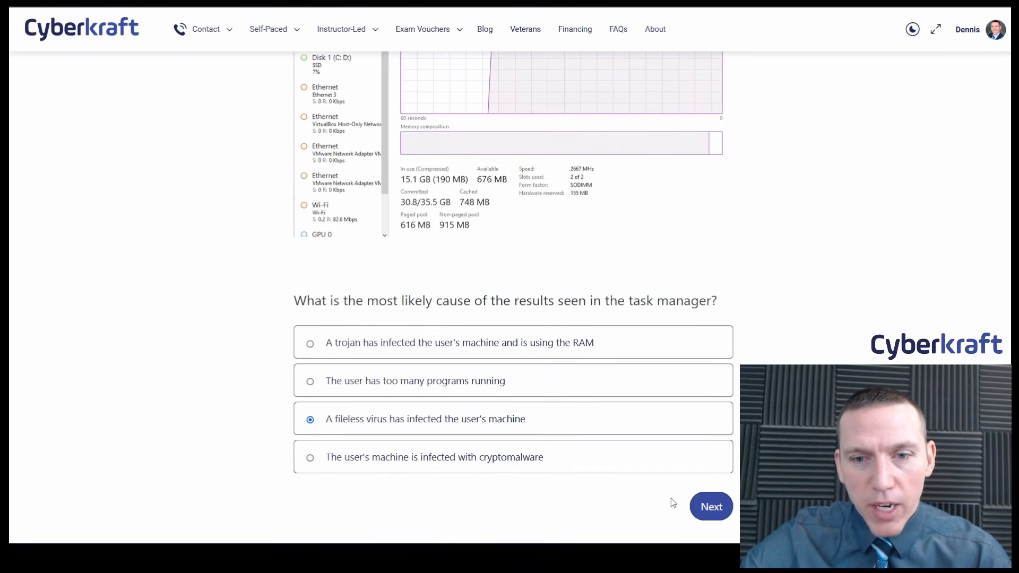
left_click(710, 507)
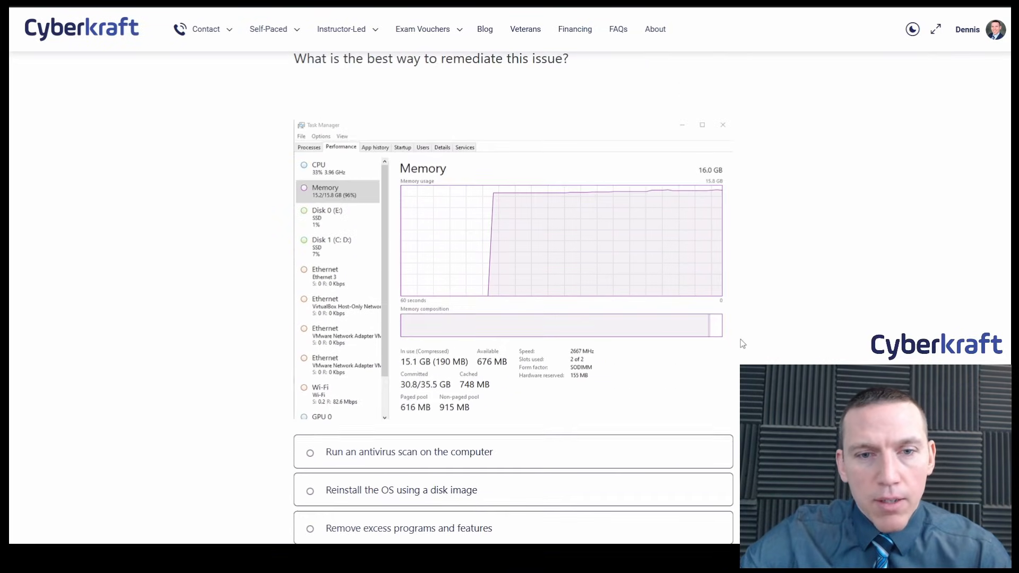
scroll("down", 3)
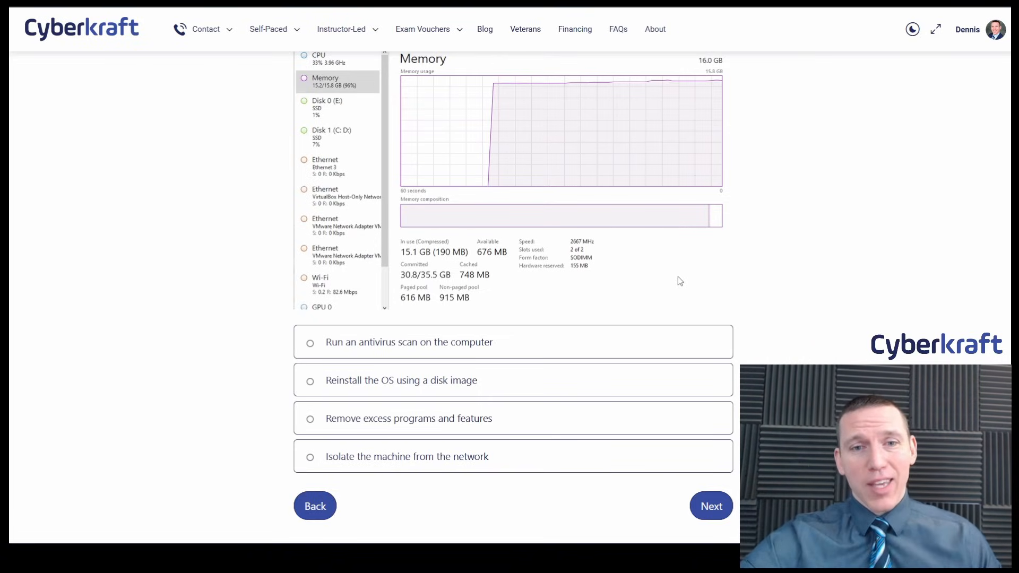
mouse_move(524, 350)
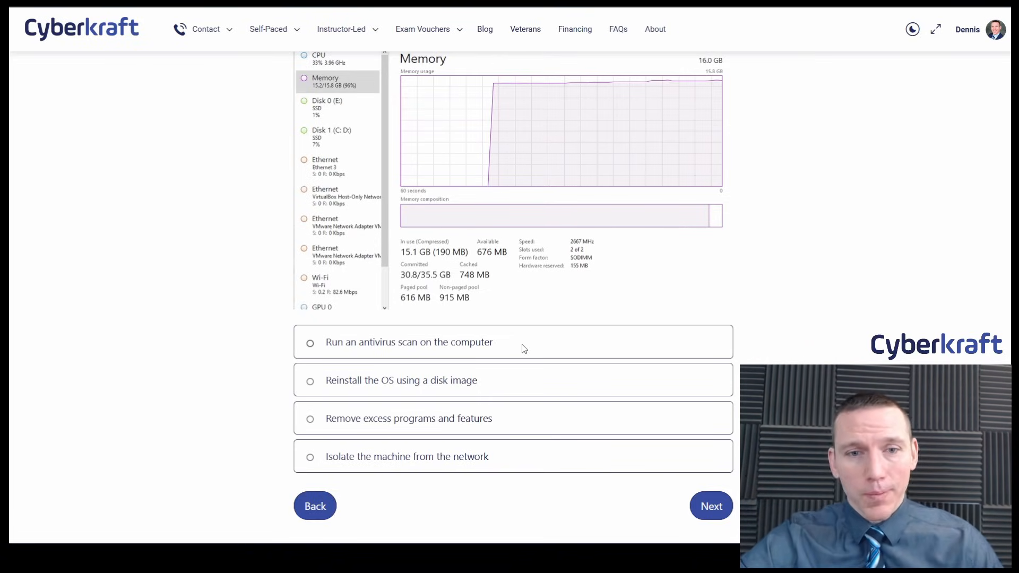
mouse_move(511, 390)
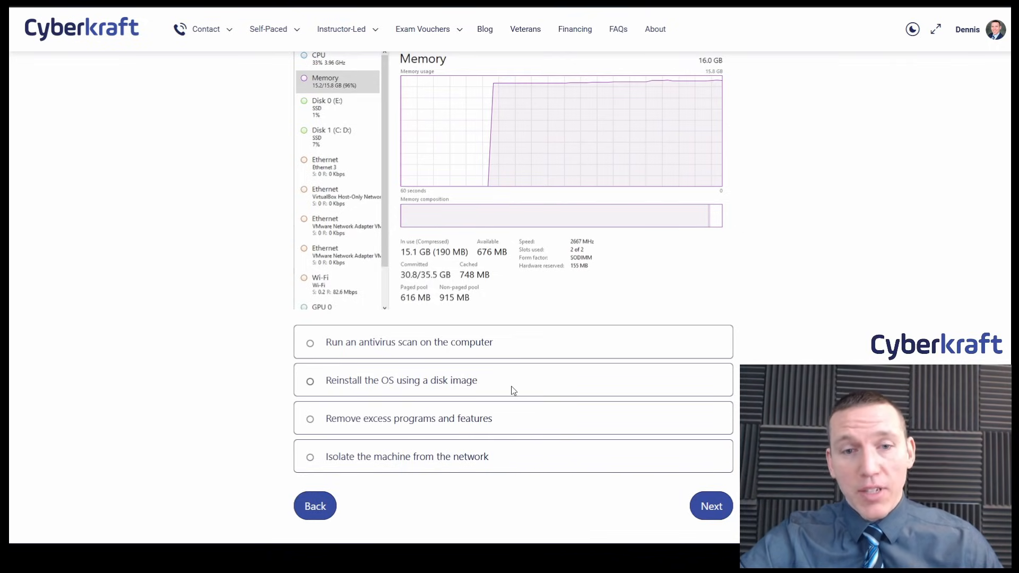
mouse_move(507, 419)
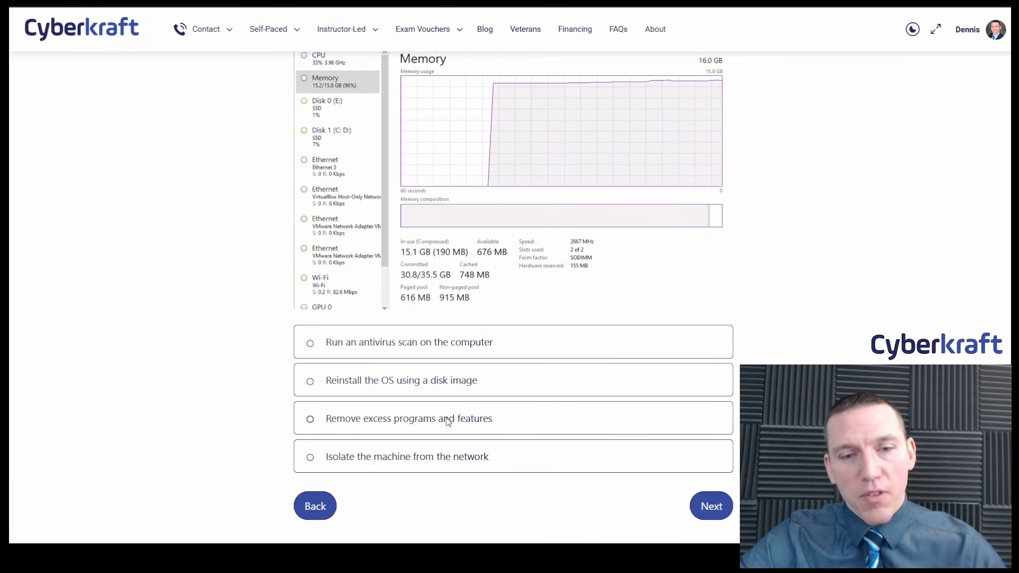
mouse_move(457, 434)
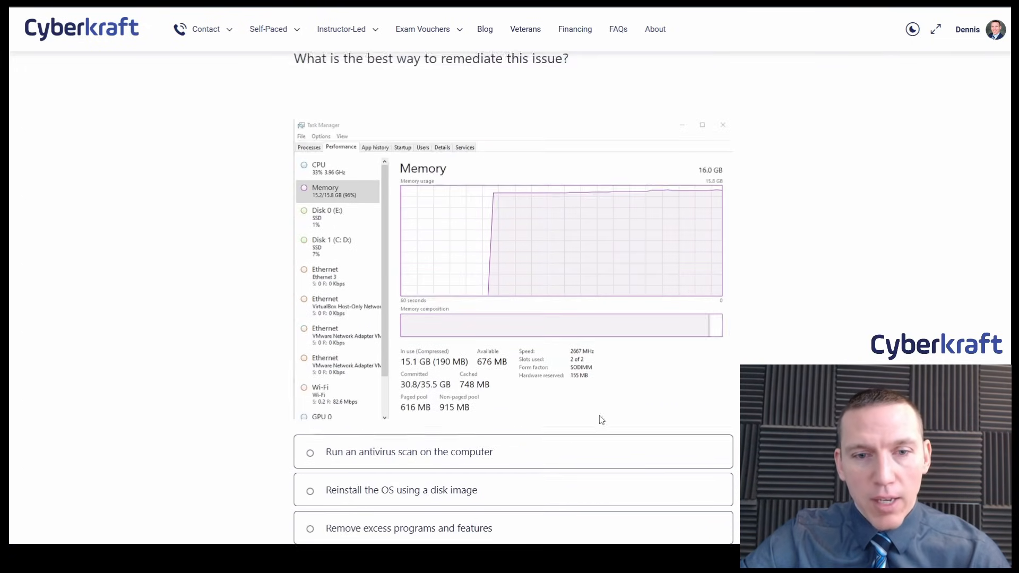
Select 'Reinstall the OS using a disk image' as the remediation answer
scroll("down", 3)
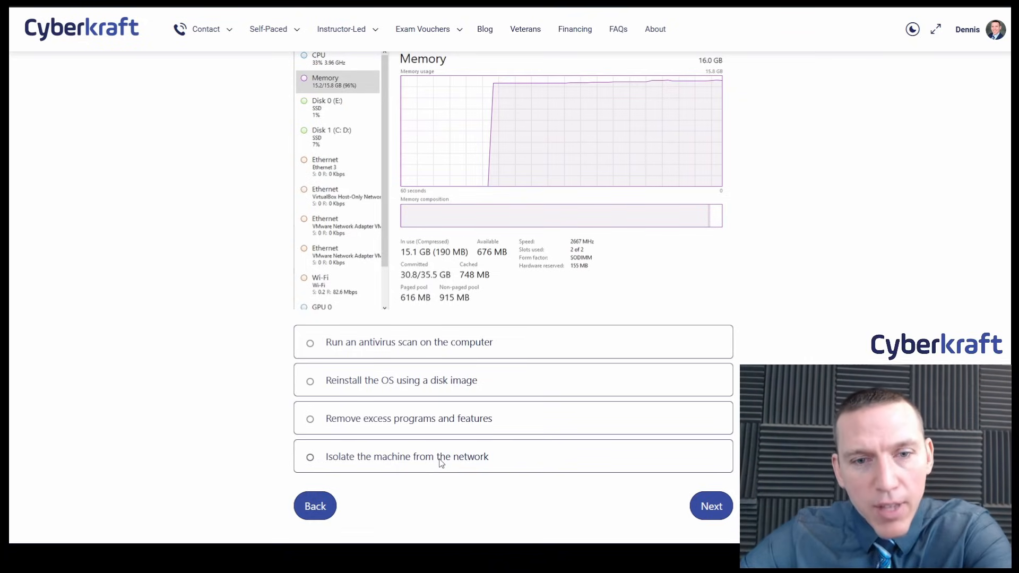
mouse_move(415, 391)
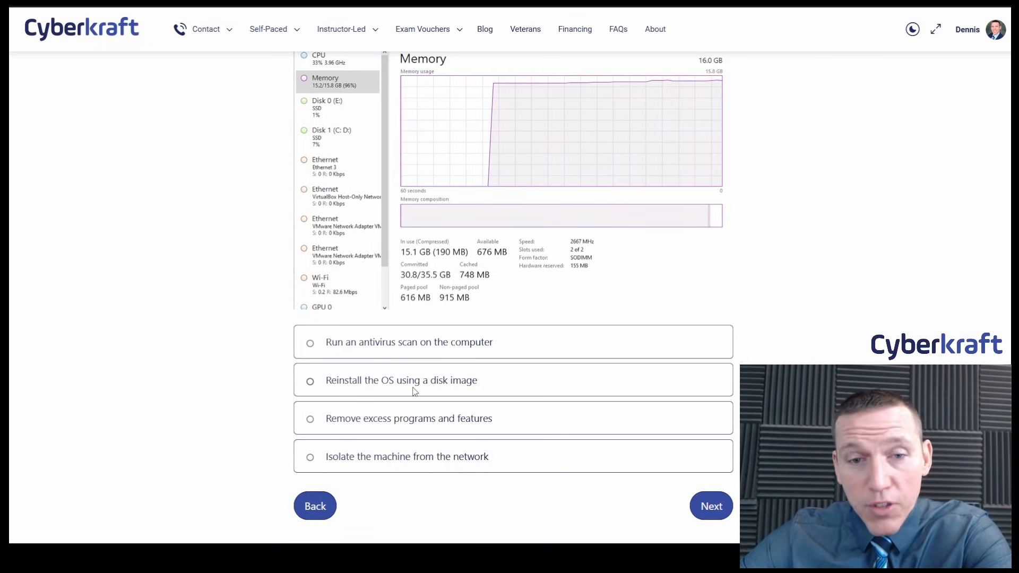
left_click(310, 380)
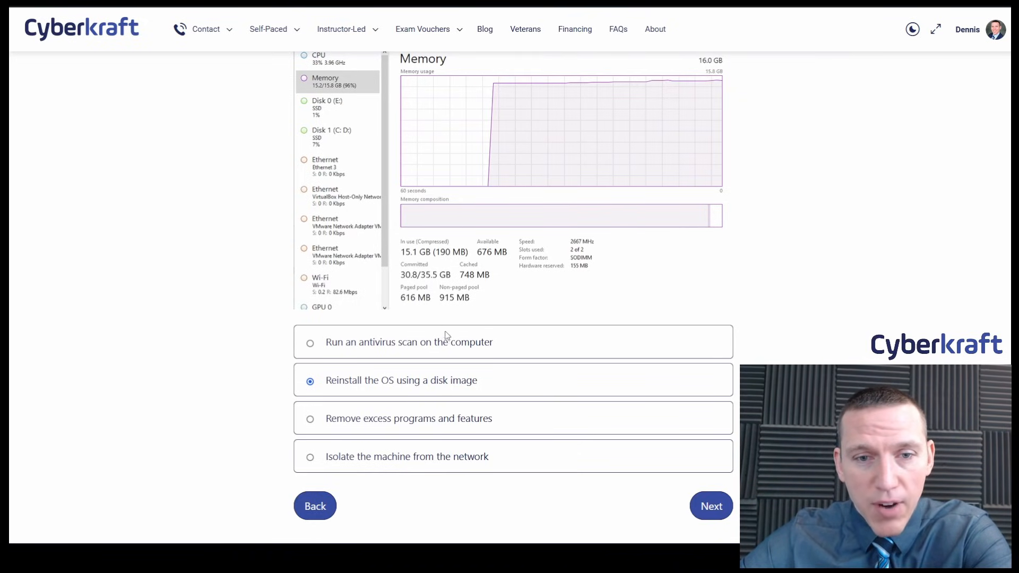
mouse_move(434, 426)
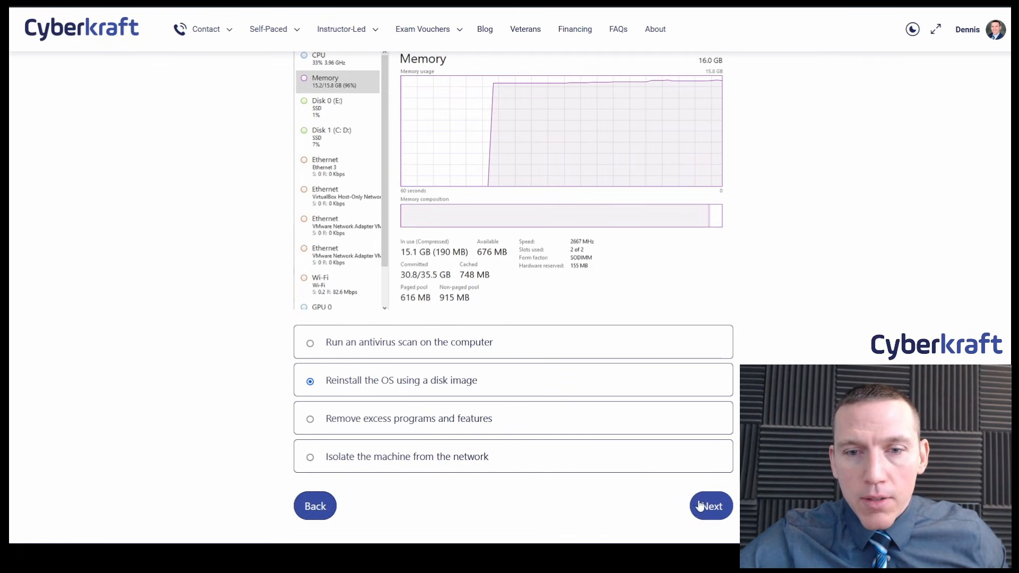
Submit the memory answer and read the Chrome 98% CPU ticket and Task Manager image
left_click(710, 505)
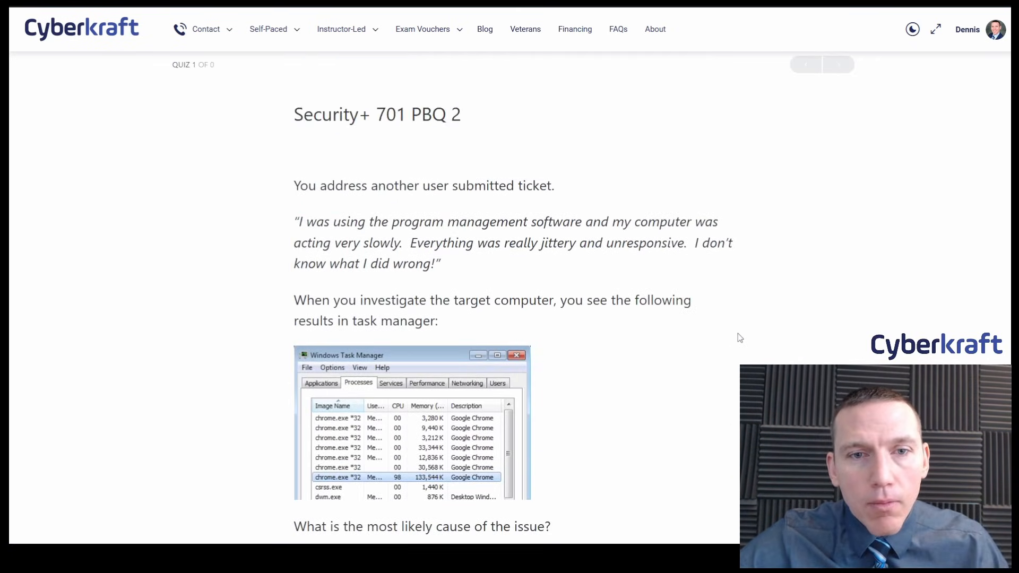
scroll("down", 3)
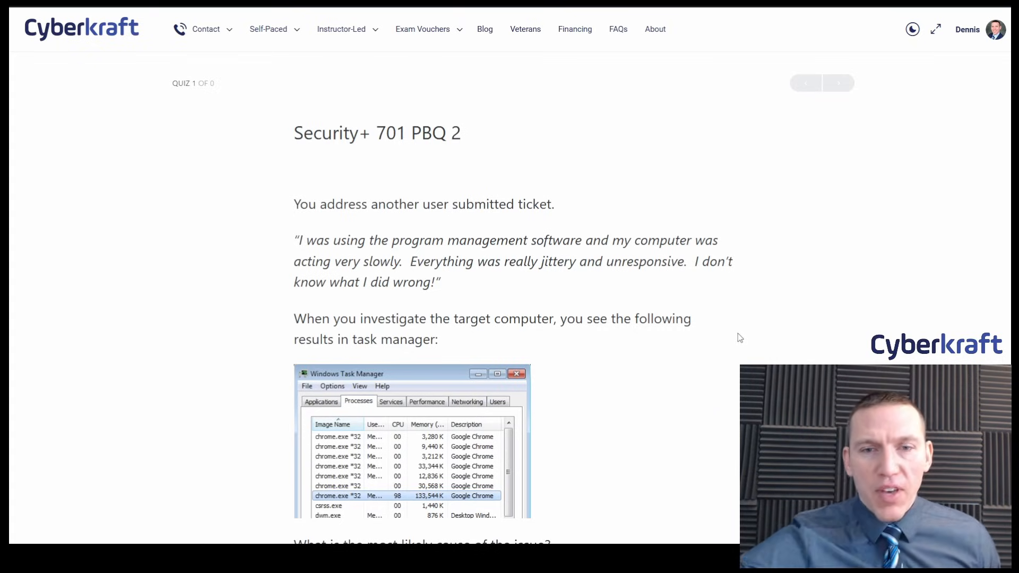
scroll("down", 3)
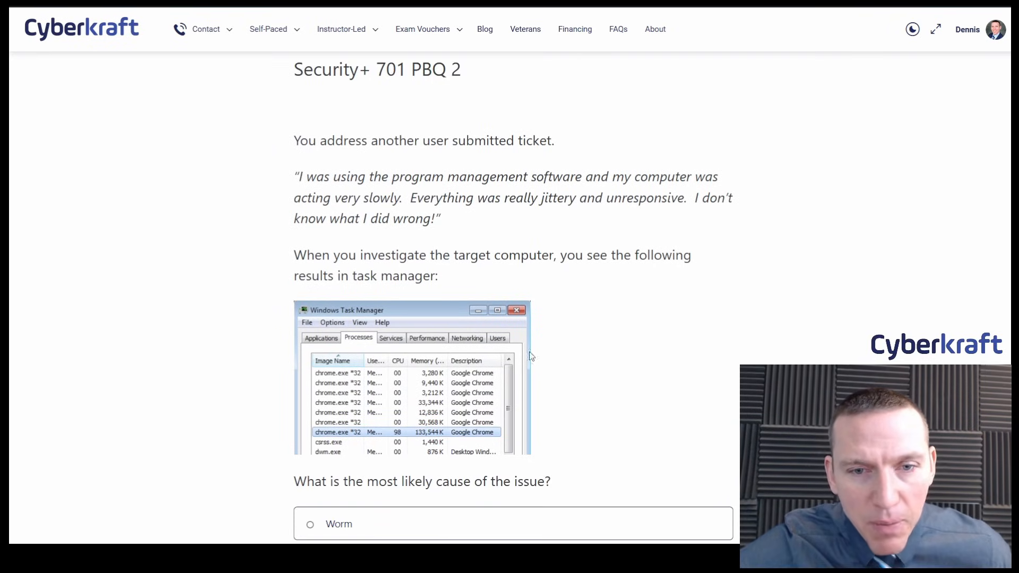
scroll("down", 3)
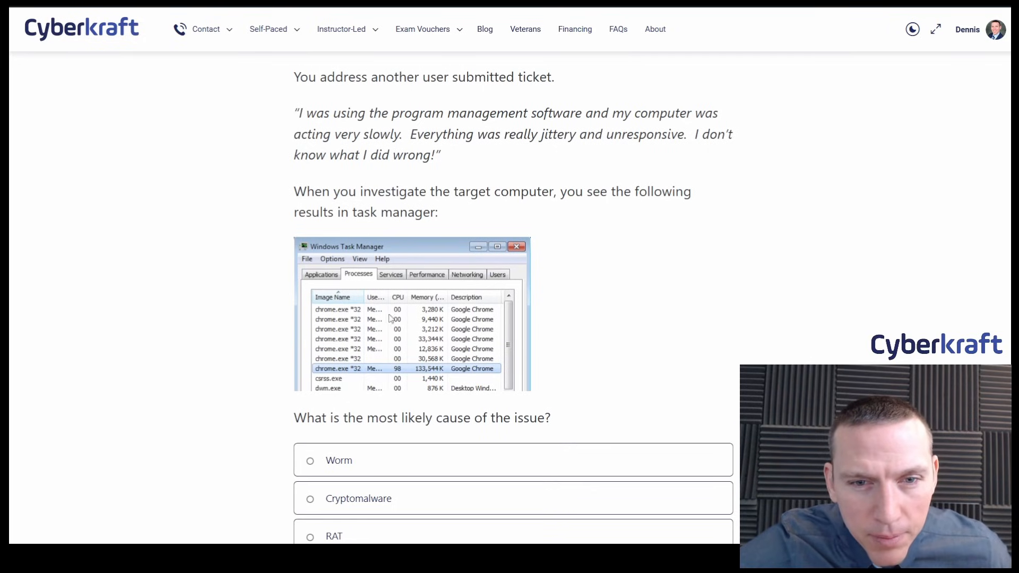
mouse_move(406, 396)
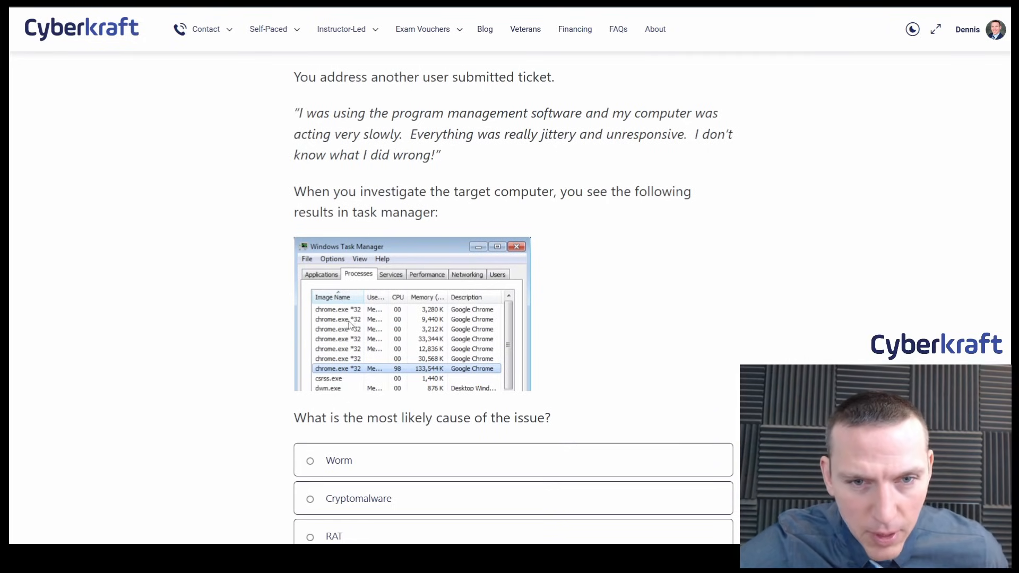
mouse_move(368, 399)
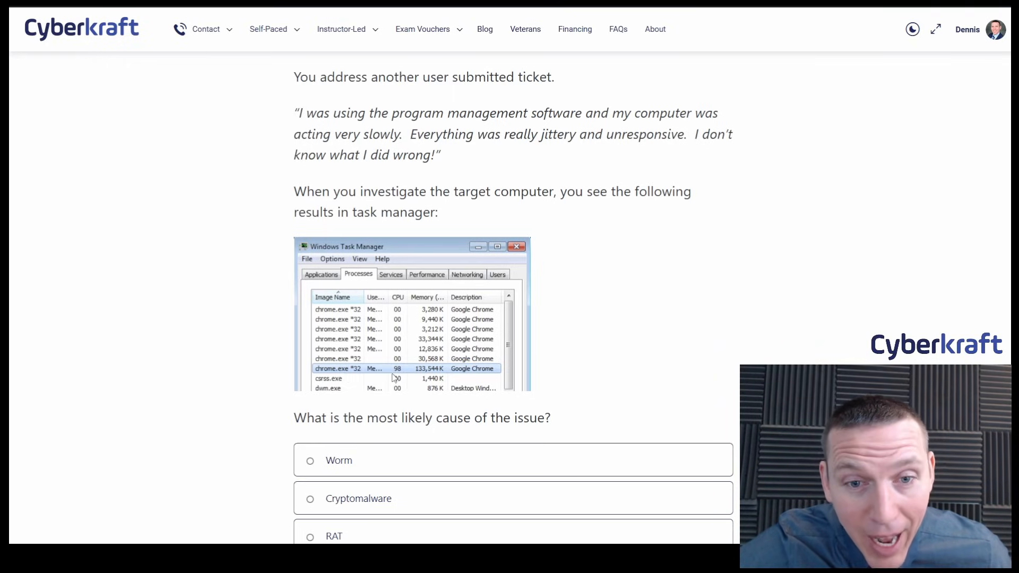
mouse_move(530, 372)
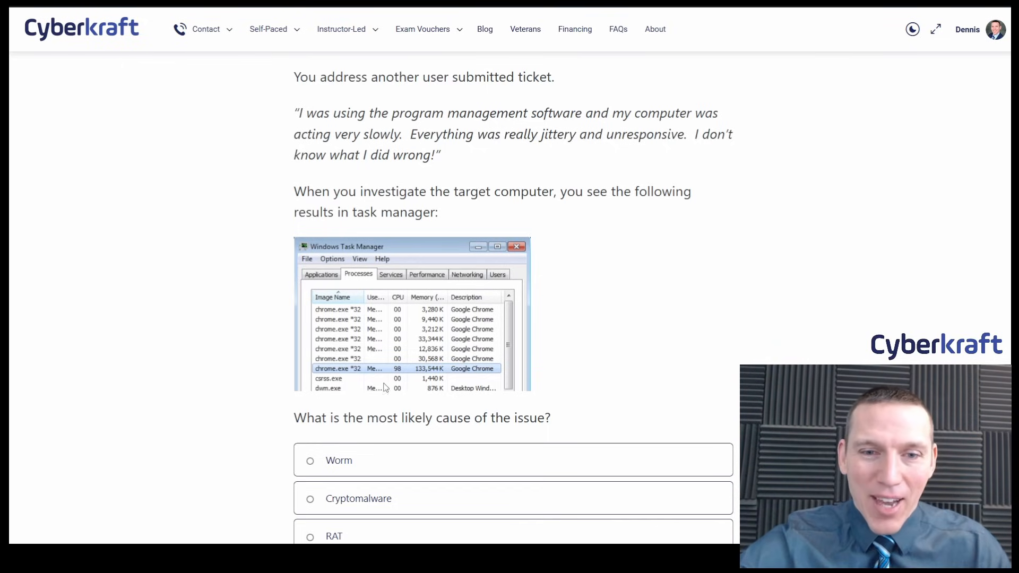
mouse_move(617, 349)
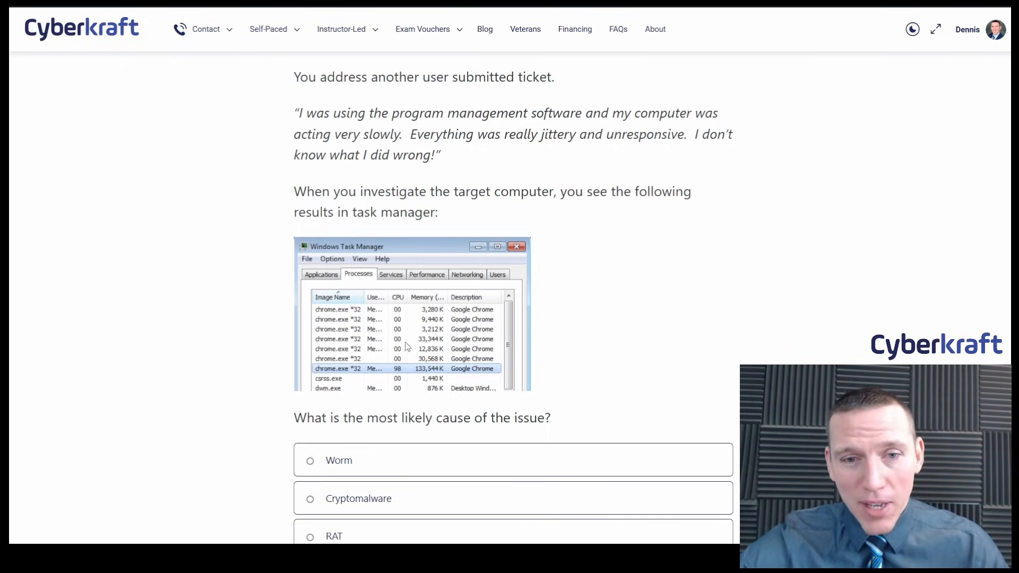
scroll("down", 3)
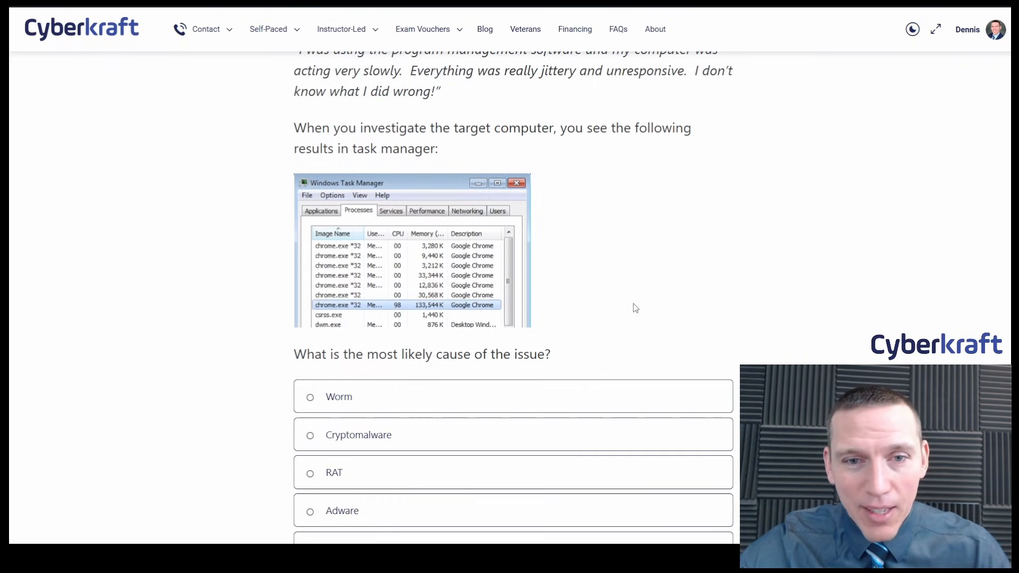
scroll("down", 3)
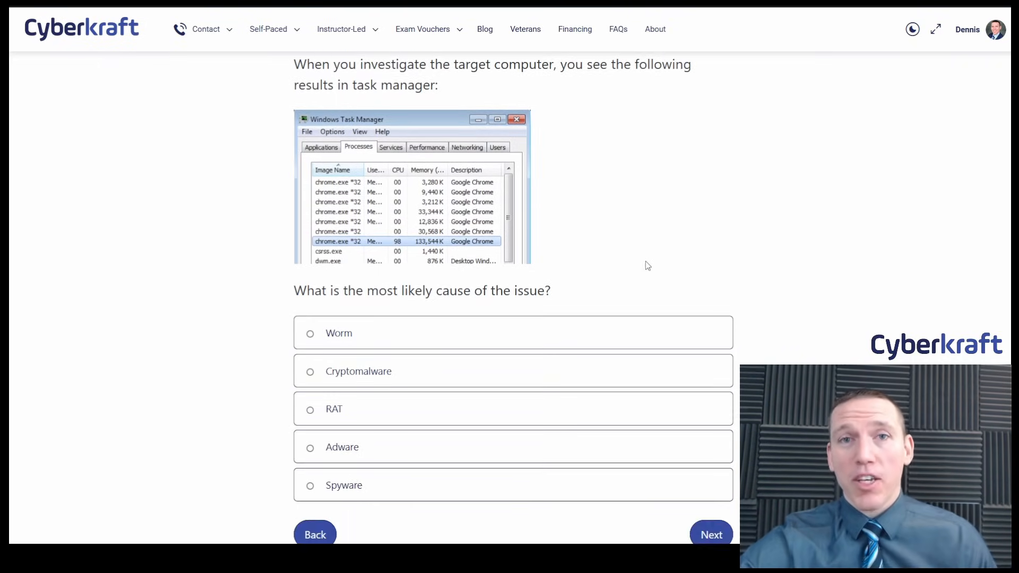
scroll("down", 3)
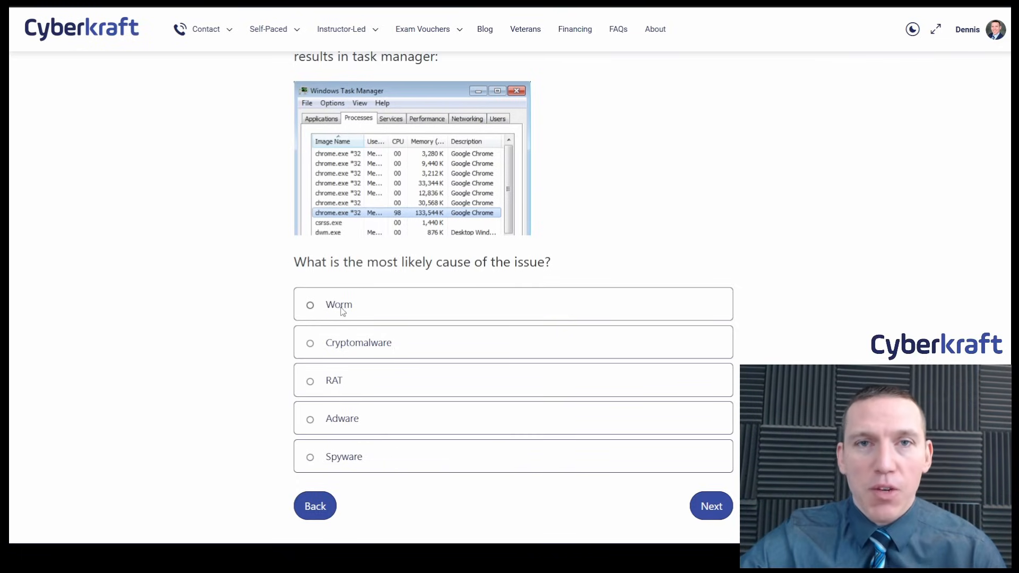
mouse_move(362, 310)
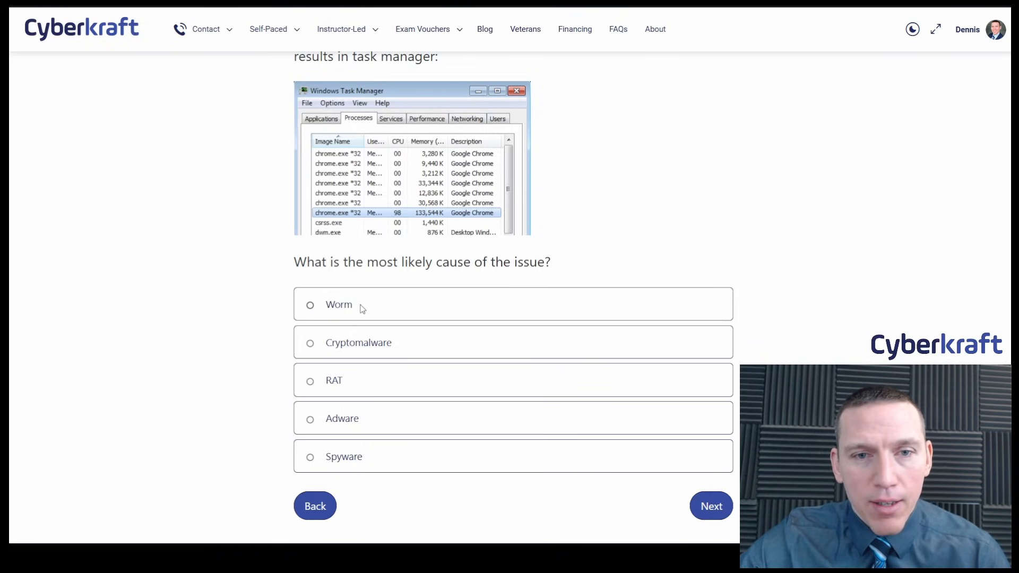
mouse_move(361, 225)
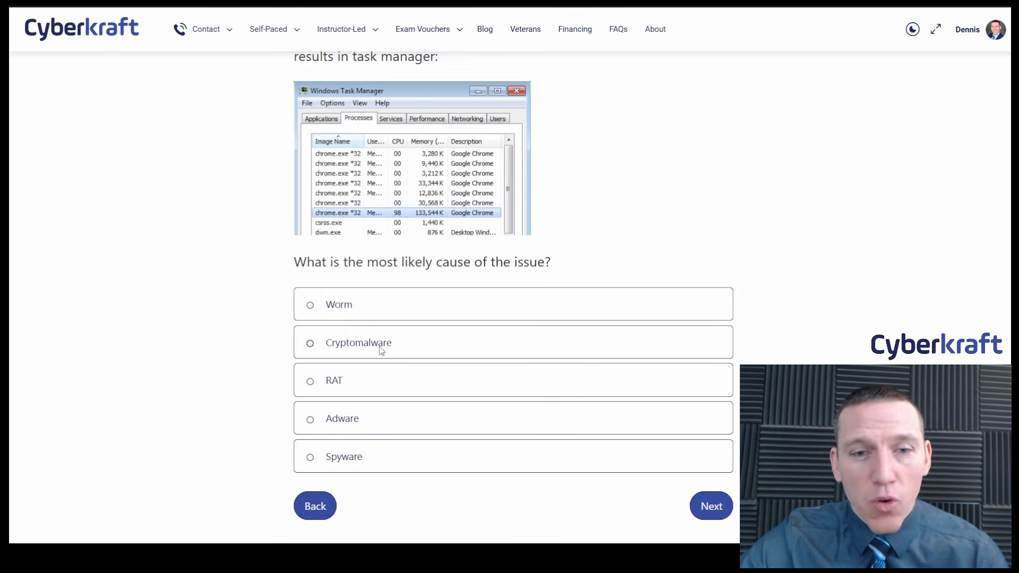
mouse_move(354, 346)
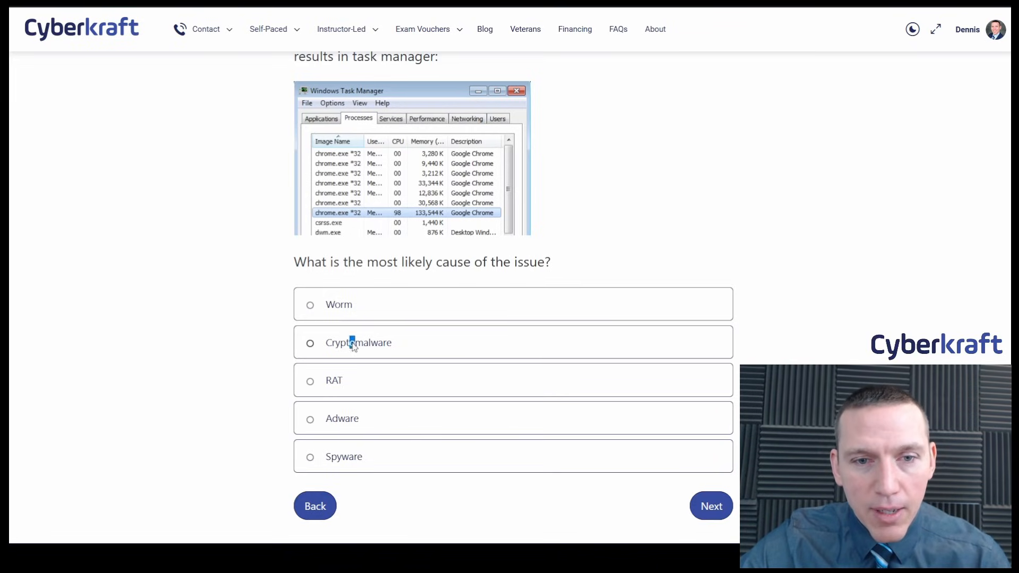
Choose Cryptomalware as the cause of Chrome's 98% CPU slowdown
left_click(310, 343)
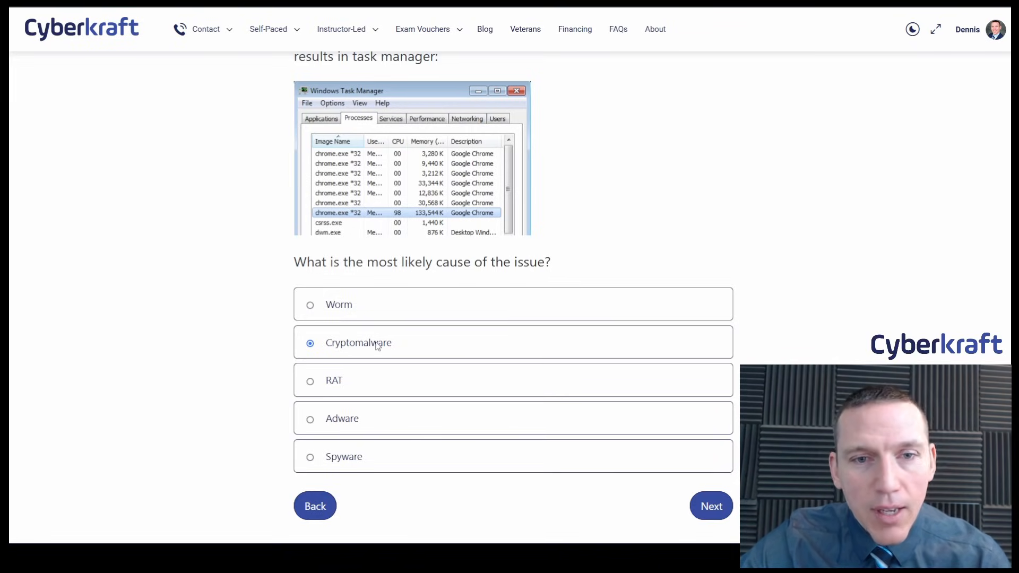
mouse_move(359, 390)
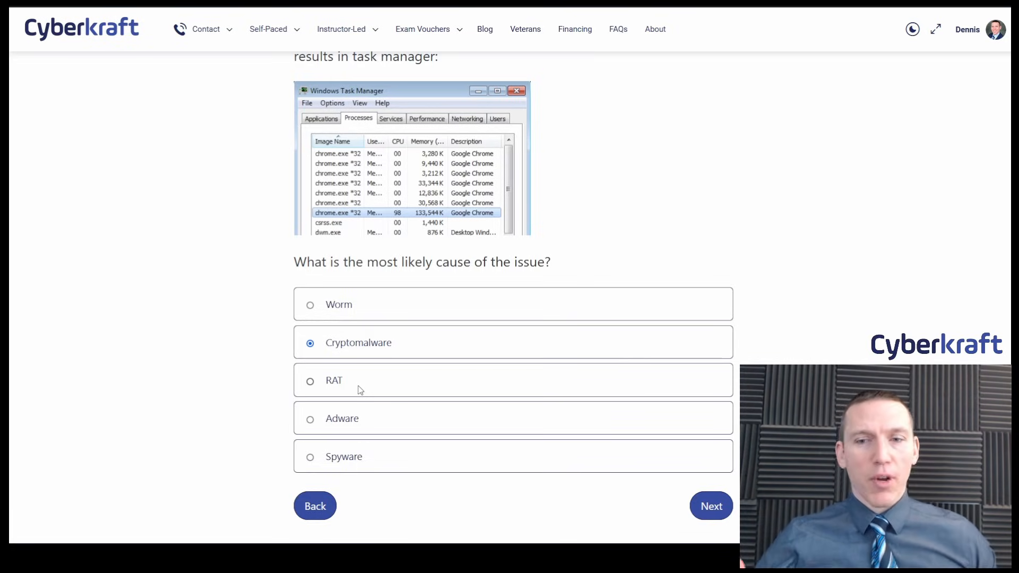
mouse_move(403, 226)
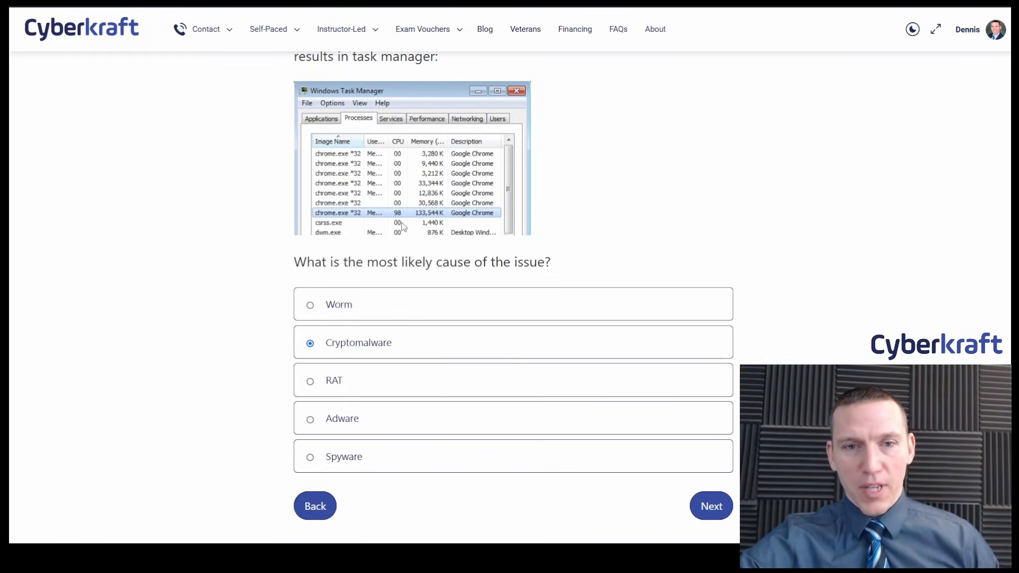
mouse_move(374, 380)
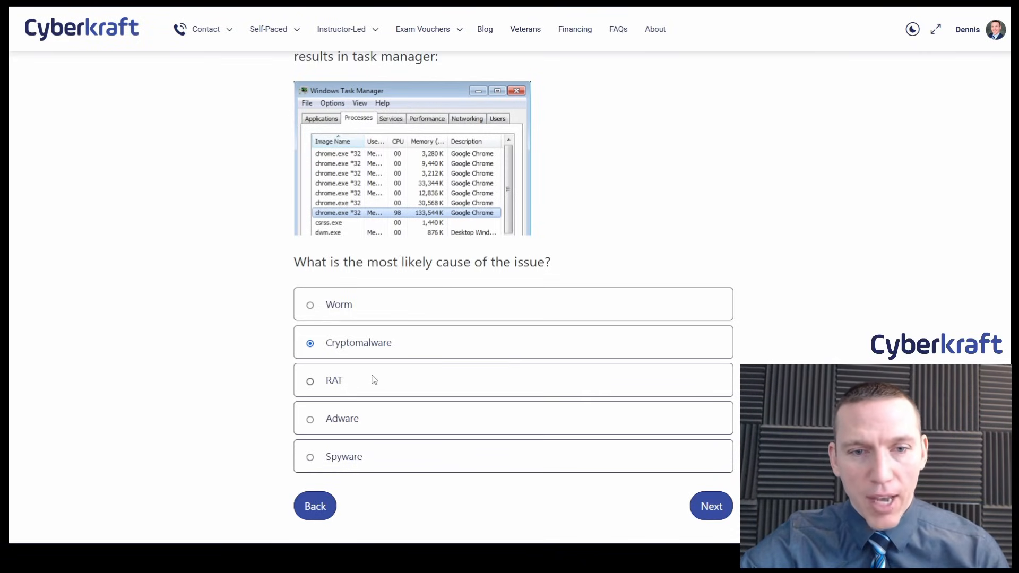
mouse_move(386, 433)
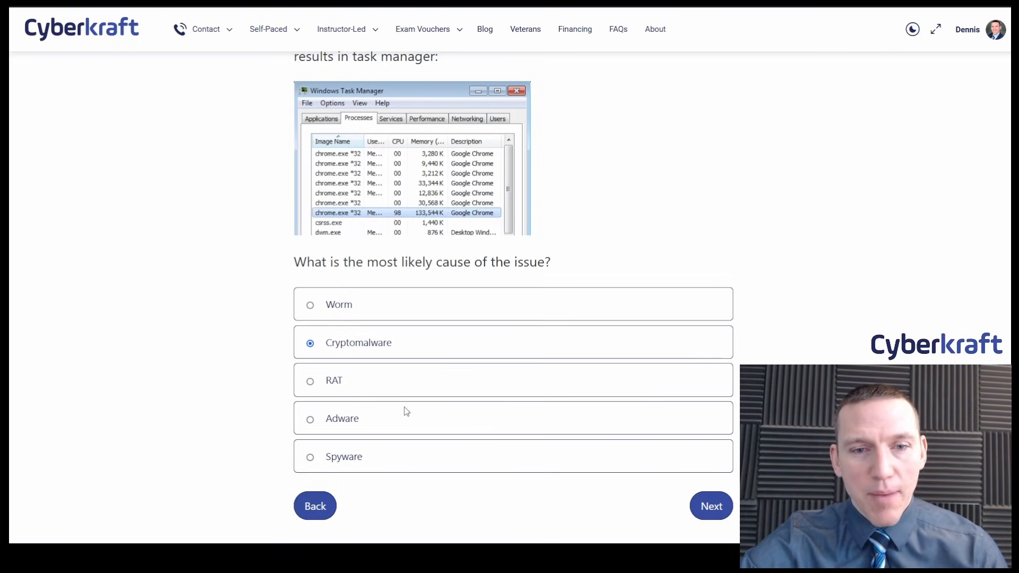
mouse_move(591, 232)
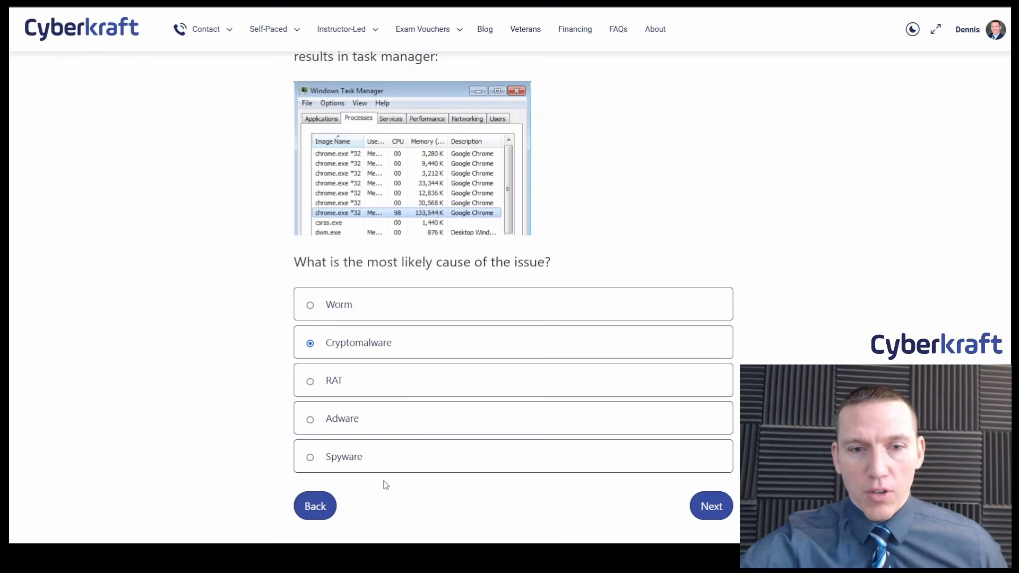
mouse_move(423, 214)
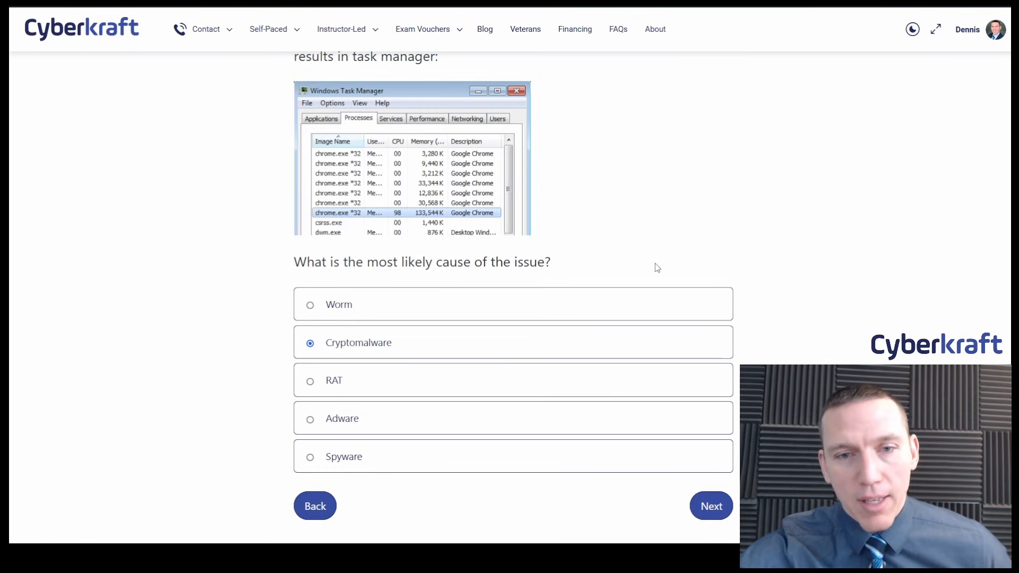
mouse_move(483, 162)
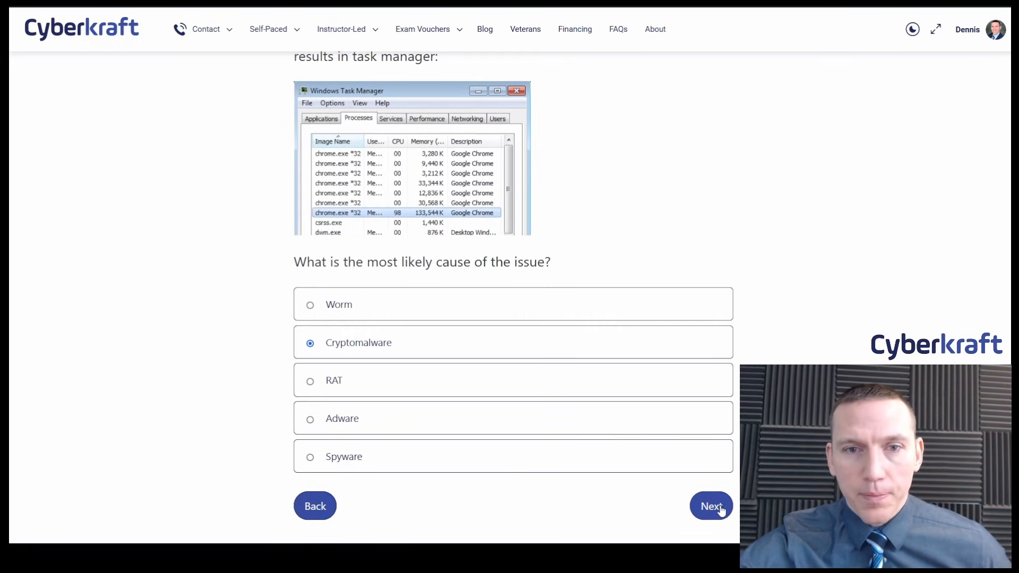
Open the malware matching question and drag the network-replicating definition beside Worm
left_click(710, 506)
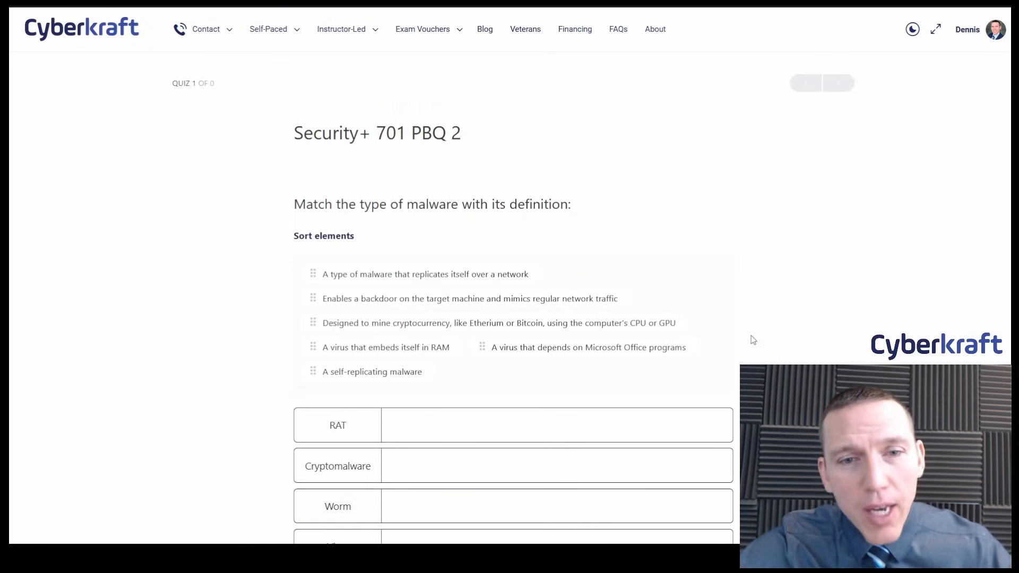
mouse_move(749, 294)
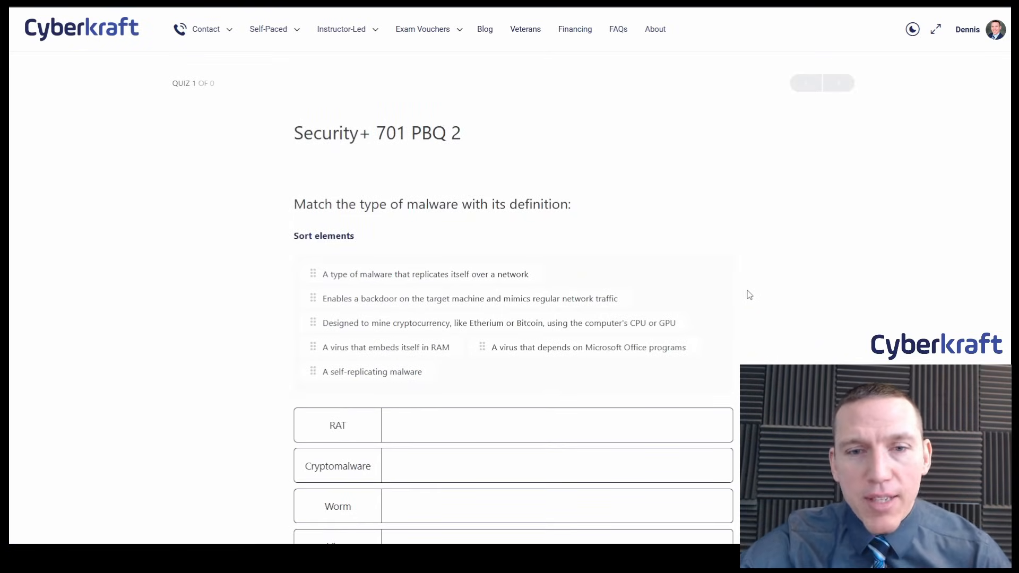
scroll("down", 3)
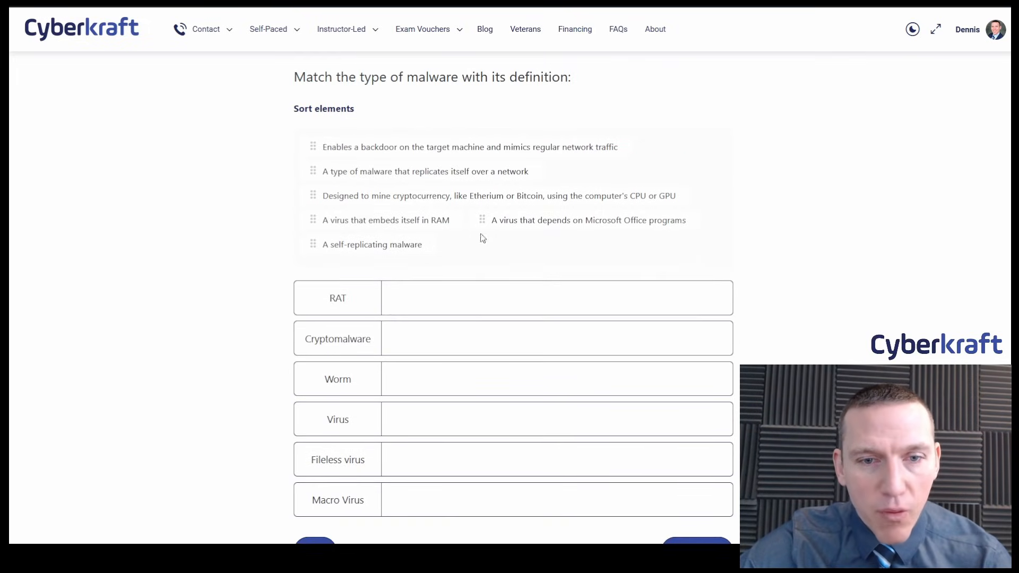
scroll("down", 3)
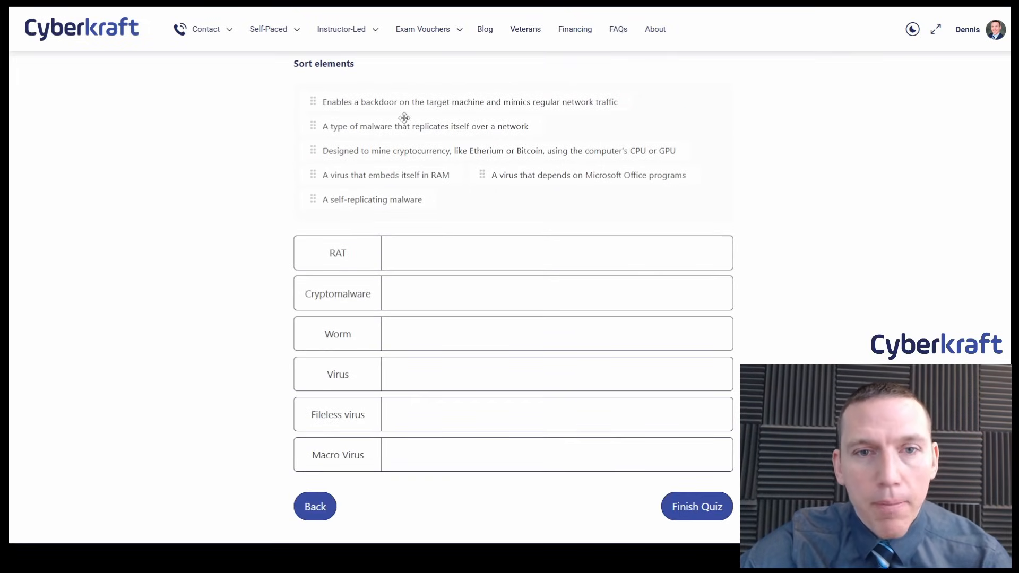
left_click_drag(425, 126, 531, 342)
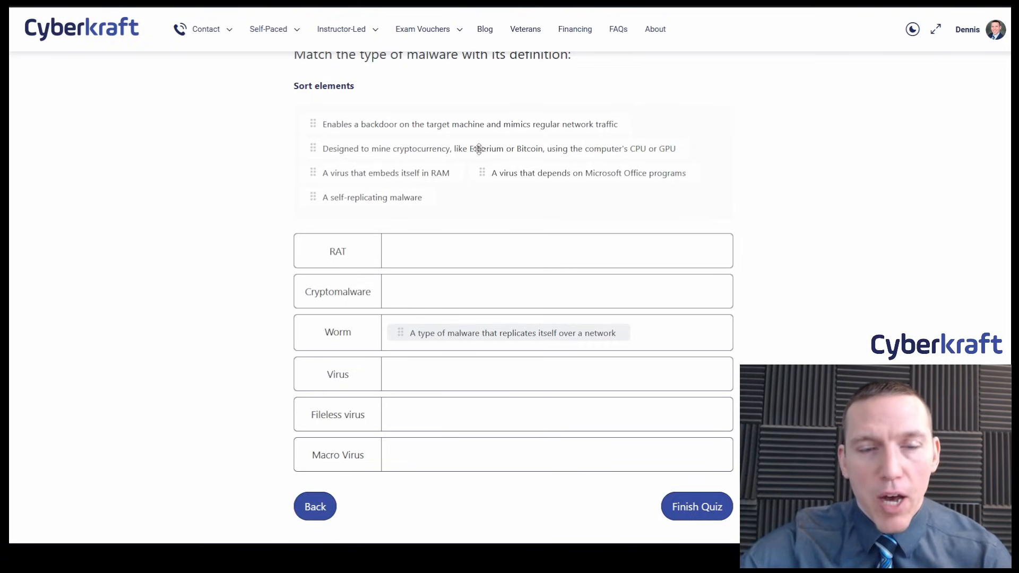
mouse_move(470, 217)
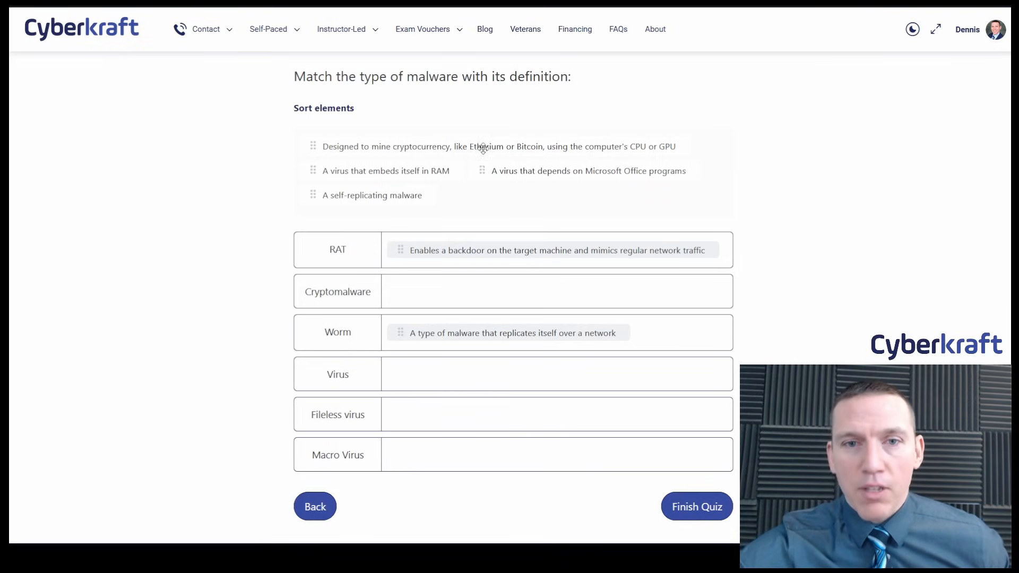
Match mining, RAM, Office and self-replicating definitions to Cryptomalware, Fileless virus, Macro Virus, Virus
left_click_drag(481, 145, 518, 304)
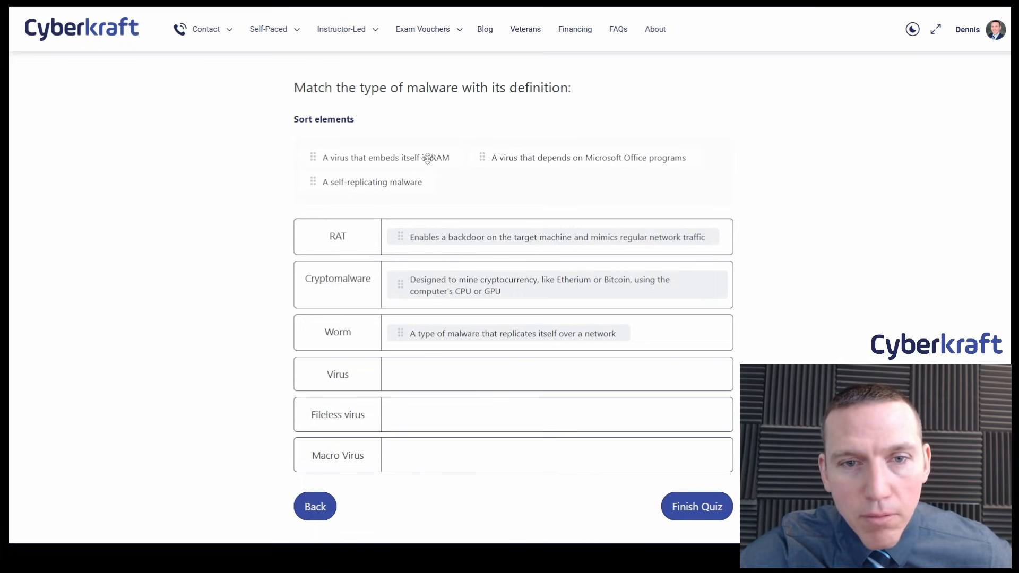
left_click_drag(386, 157, 446, 365)
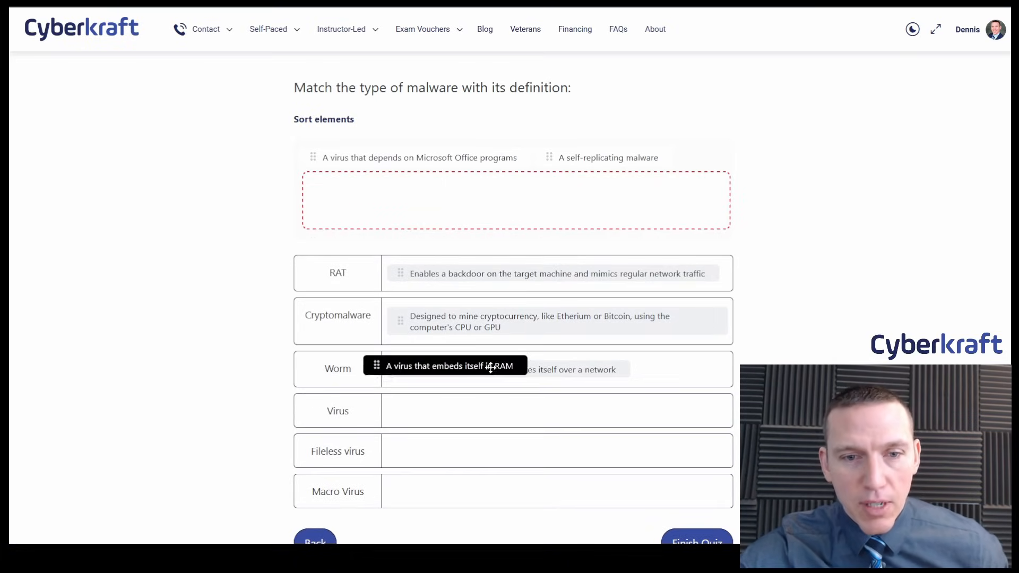
left_click_drag(445, 365, 468, 414)
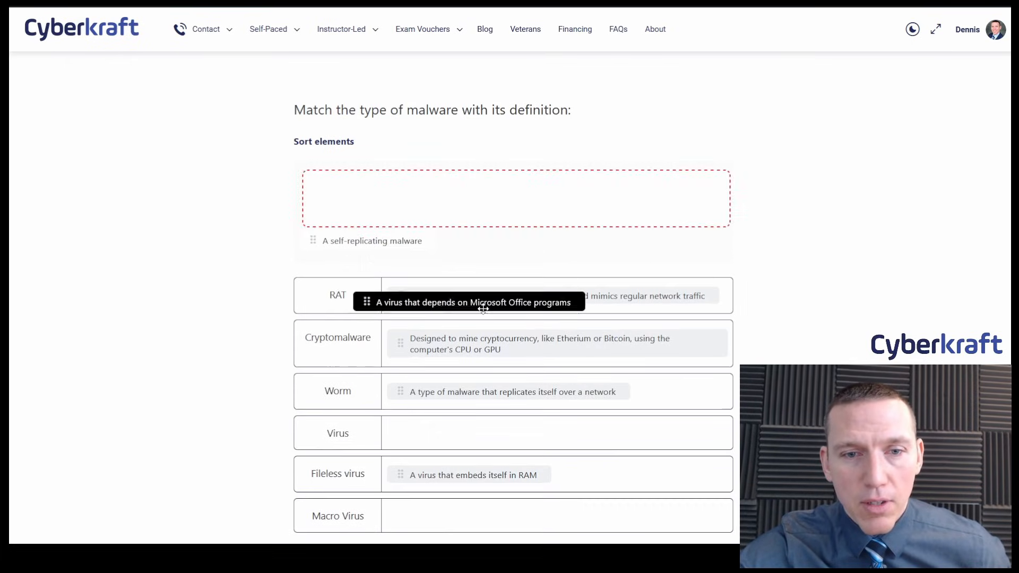
left_click_drag(477, 302, 507, 489)
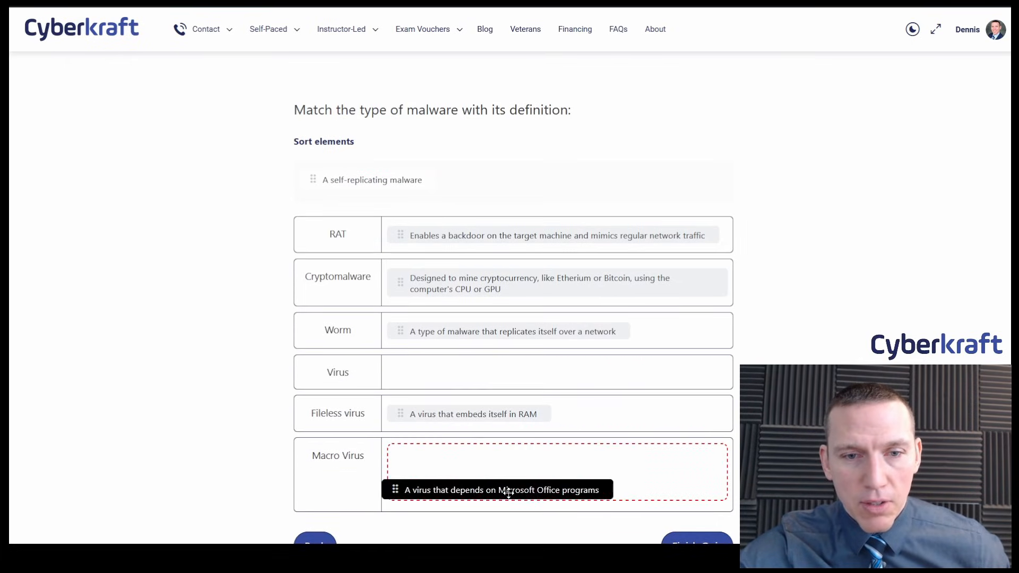
left_click_drag(504, 490, 504, 457)
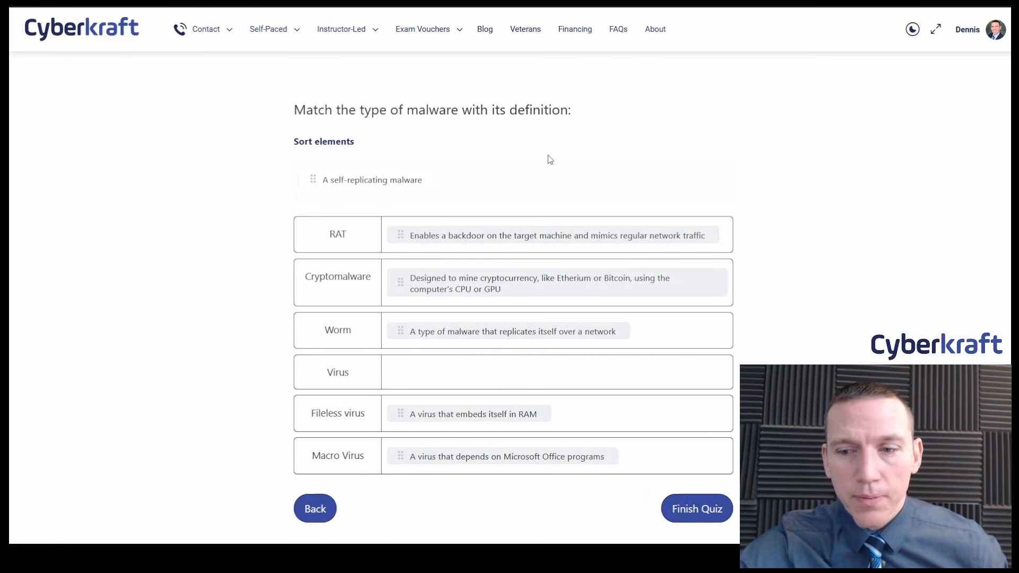
mouse_move(553, 171)
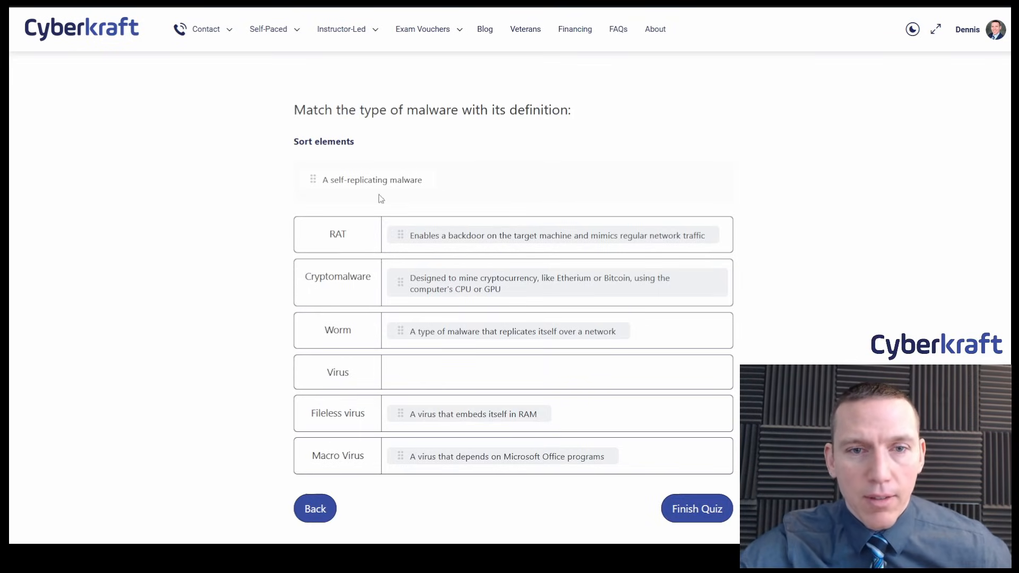
left_click_drag(372, 180, 509, 409)
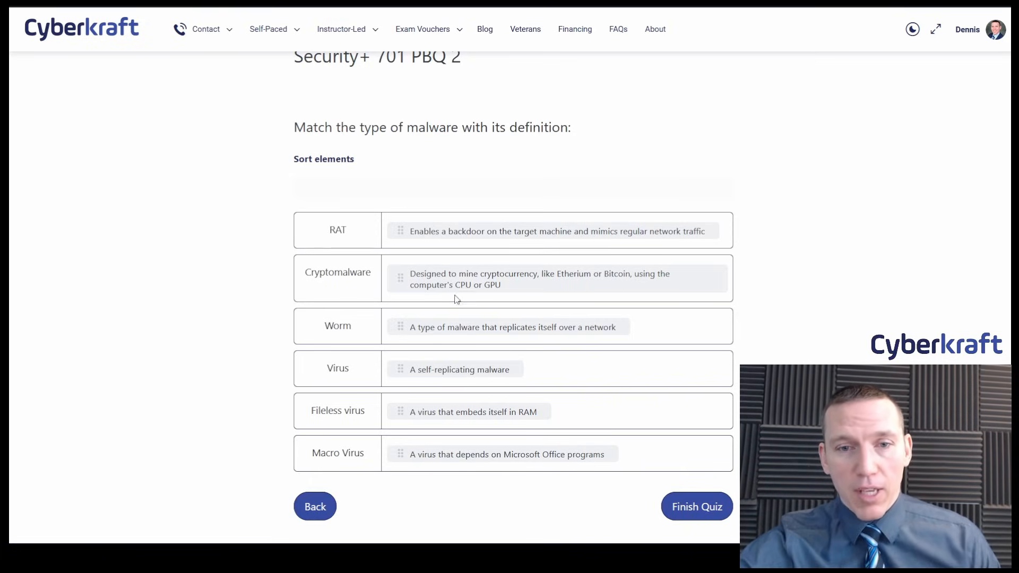
mouse_move(385, 385)
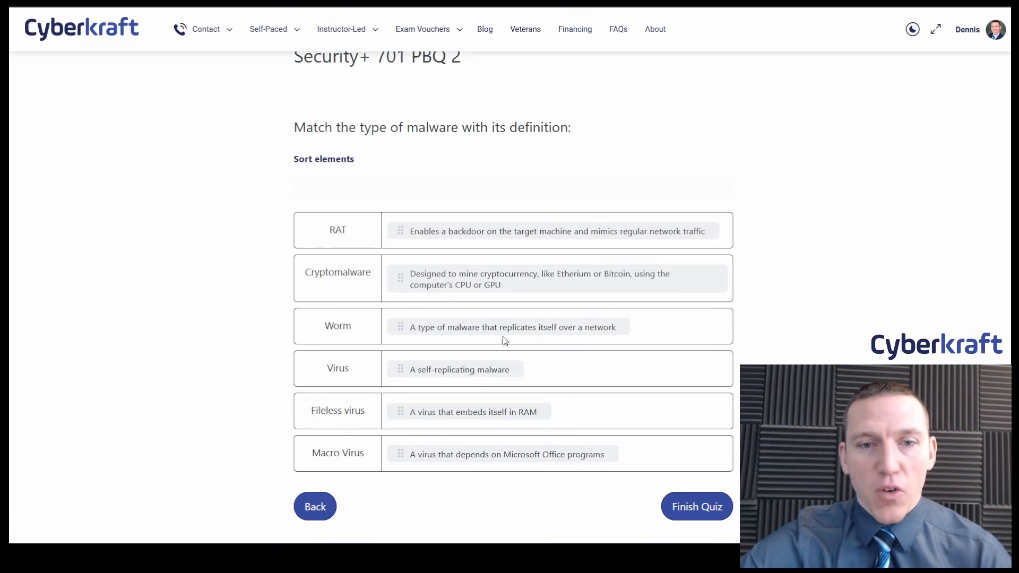
mouse_move(365, 333)
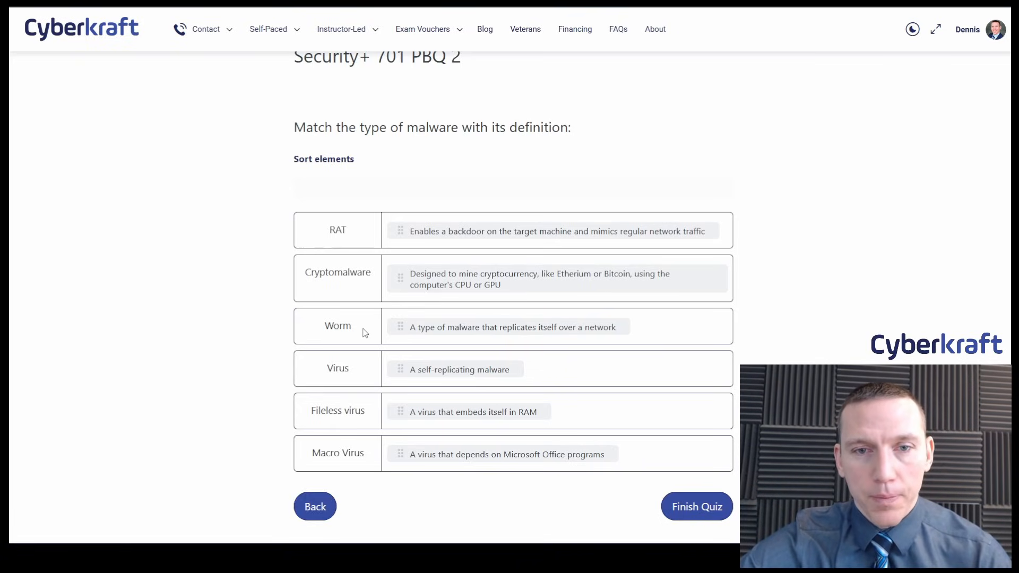
mouse_move(755, 260)
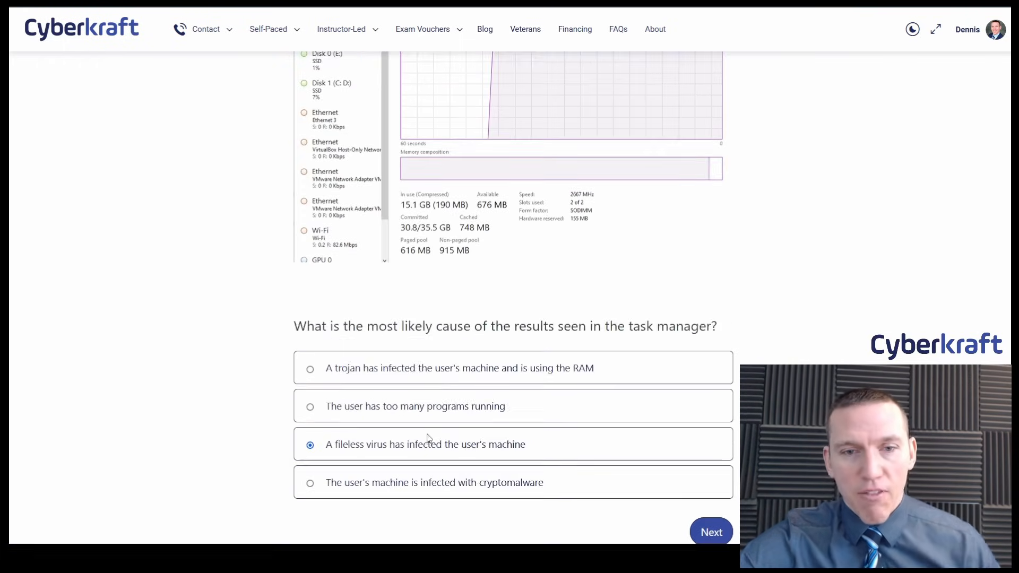
Page forward to the matching question and finish the quiz, scoring 4 of 4
left_click(711, 532)
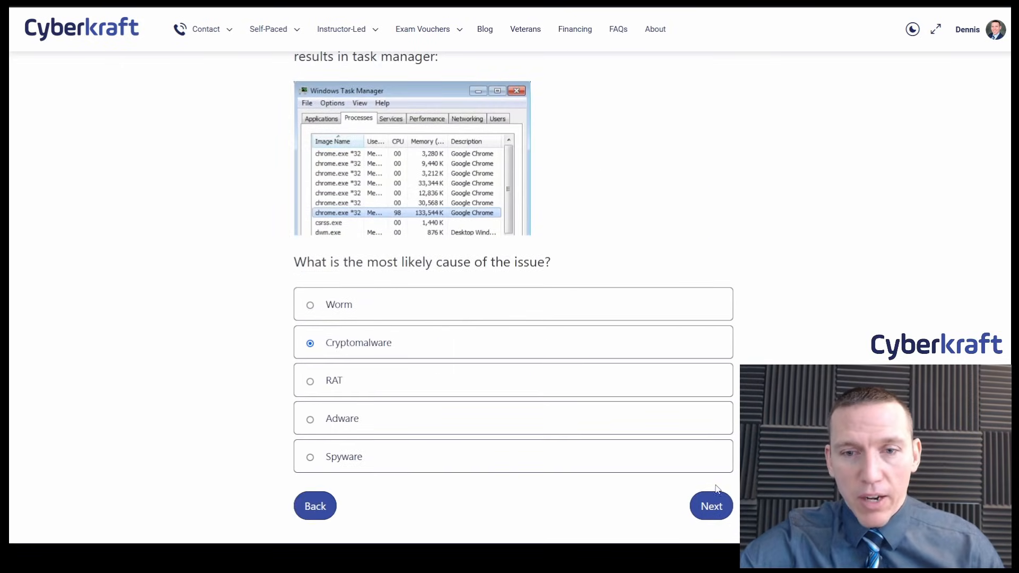
left_click(711, 506)
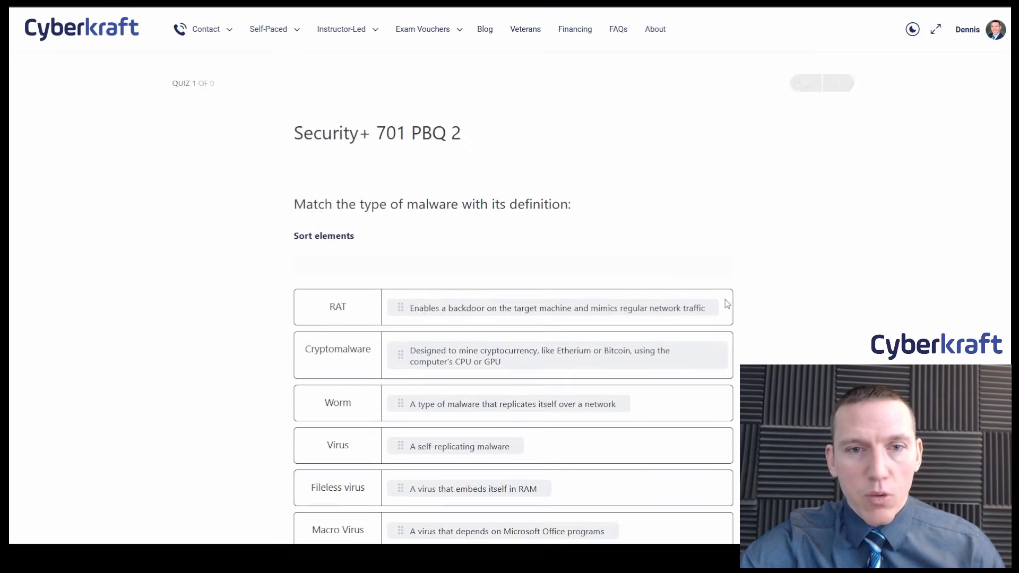
scroll("down", 3)
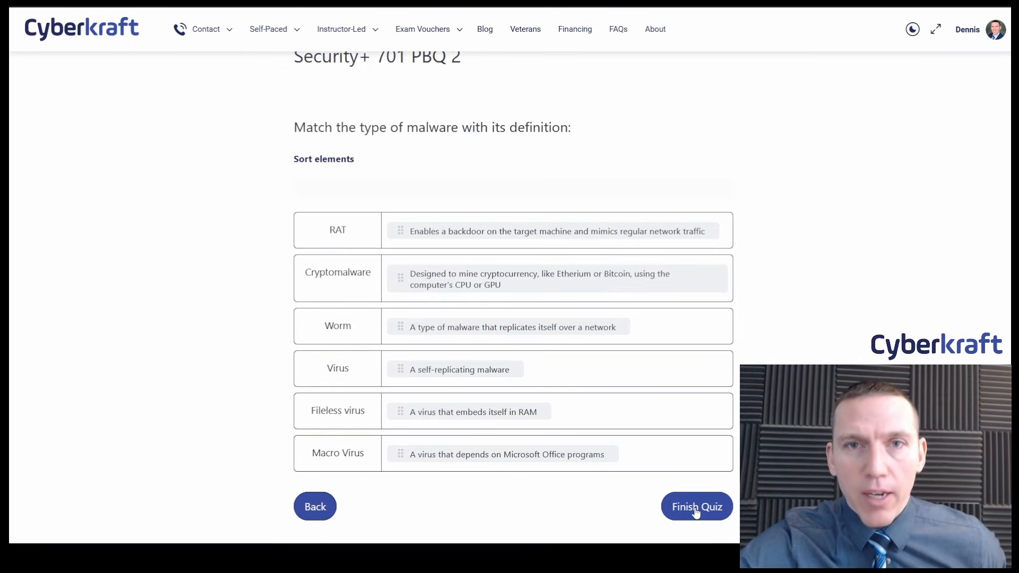
left_click(696, 506)
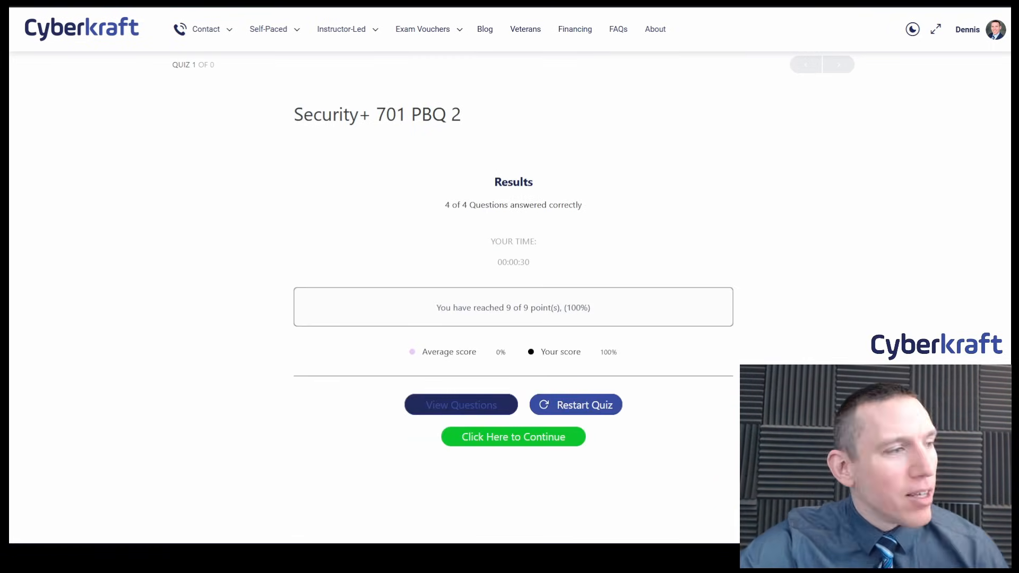
Scroll down to the fileless virus answer marked Correct and its RAM-usage explanation
scroll("down", 3)
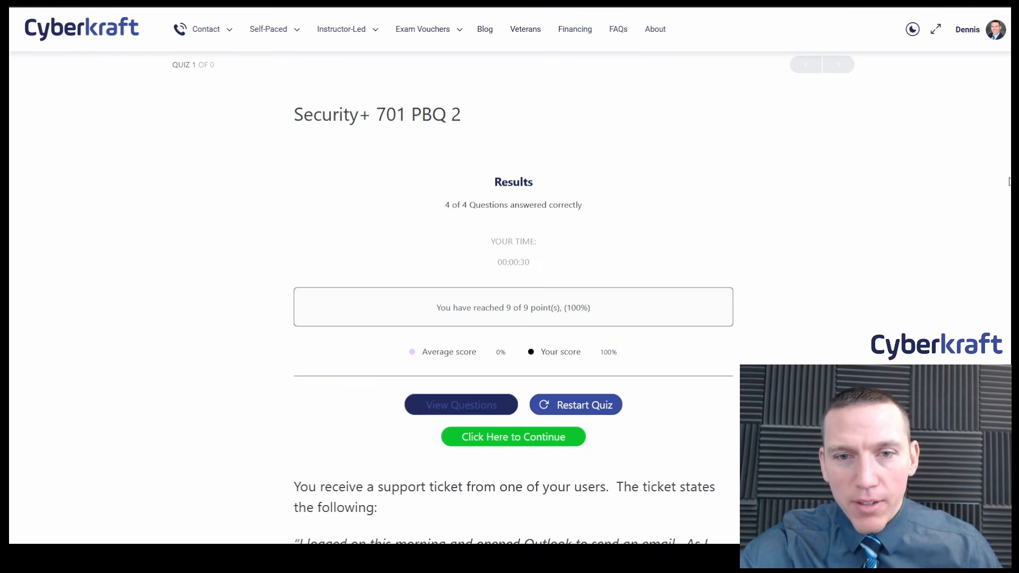
scroll("down", 3)
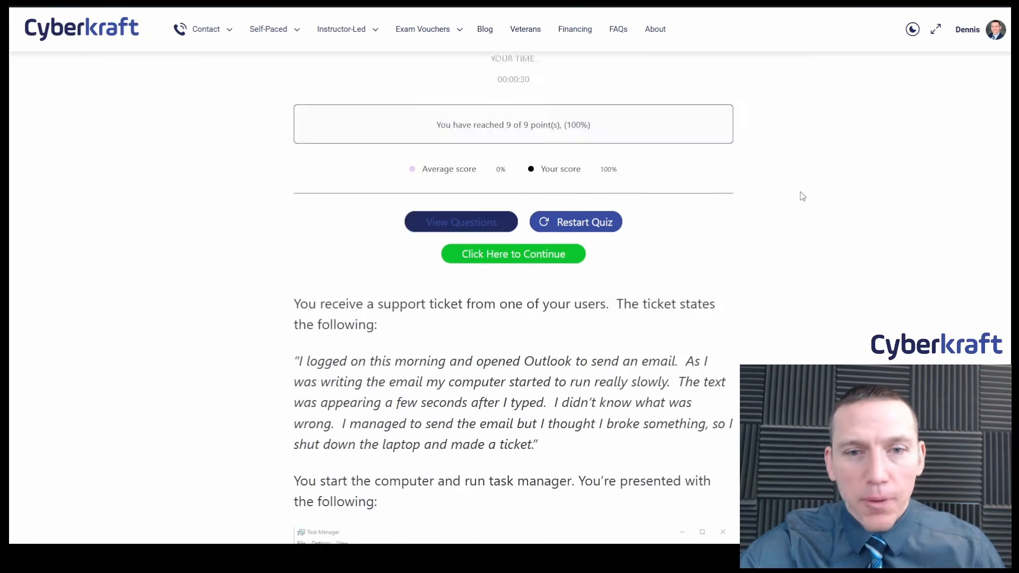
scroll("down", 3)
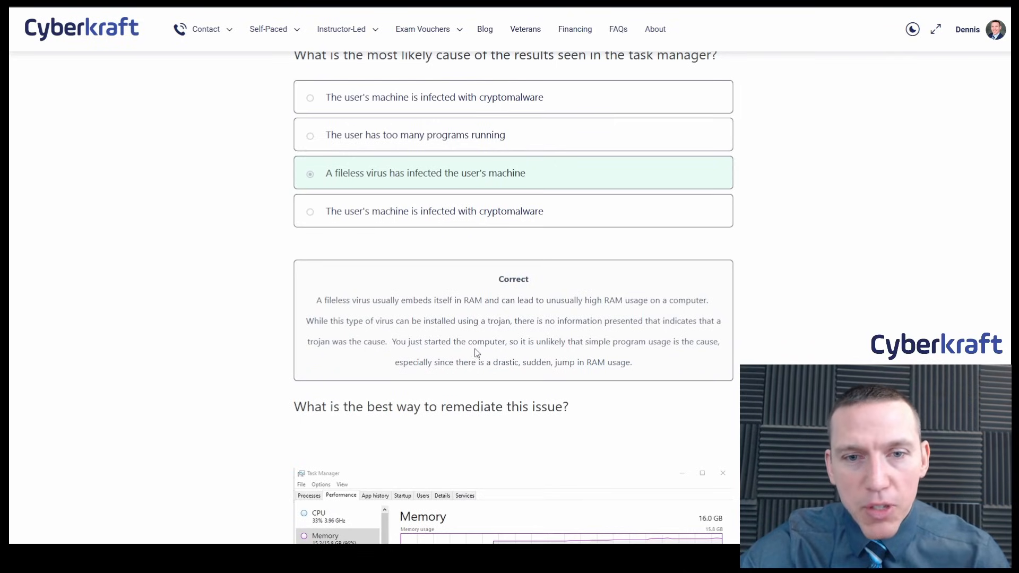
mouse_move(642, 356)
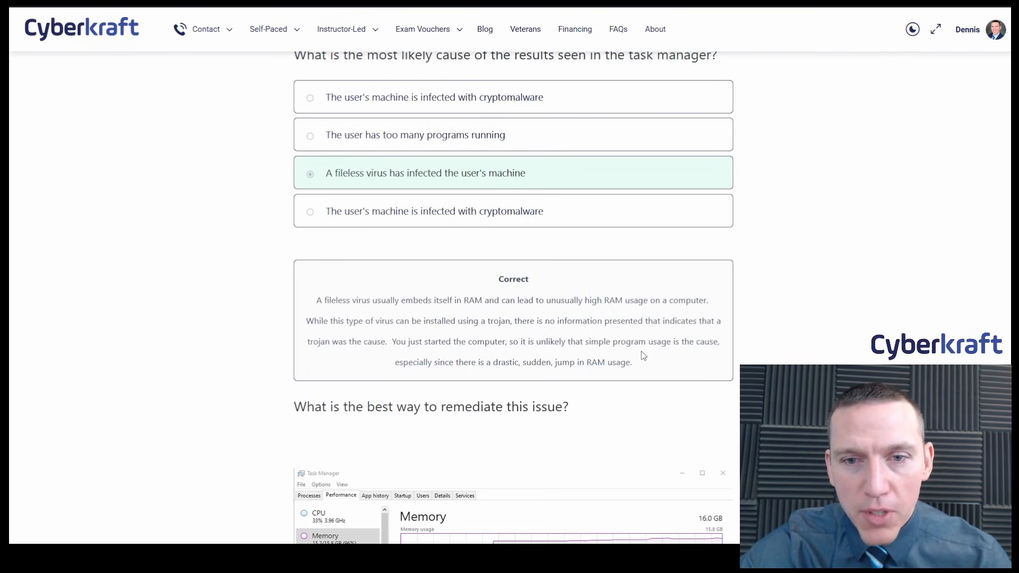
mouse_move(505, 336)
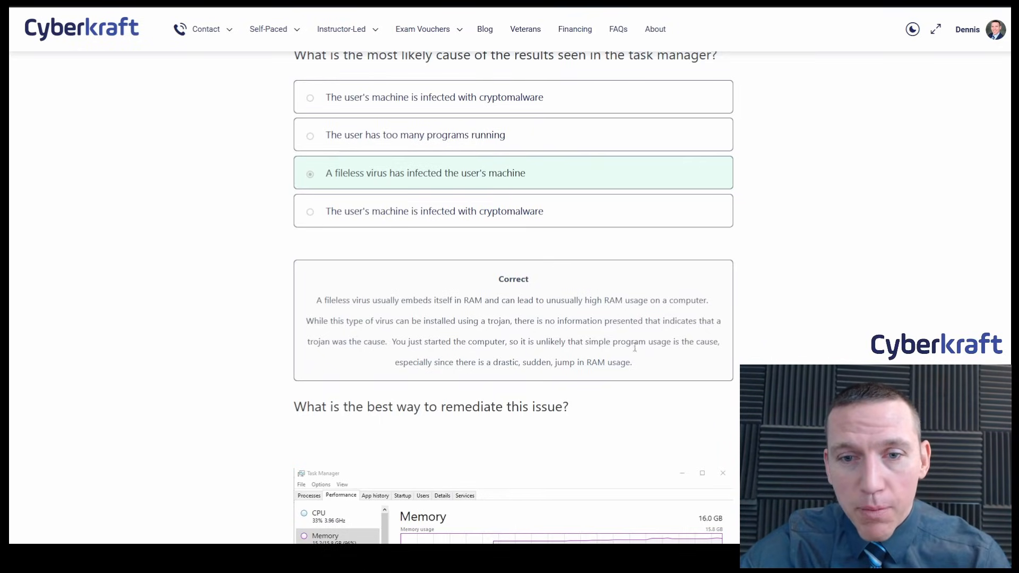
mouse_move(674, 355)
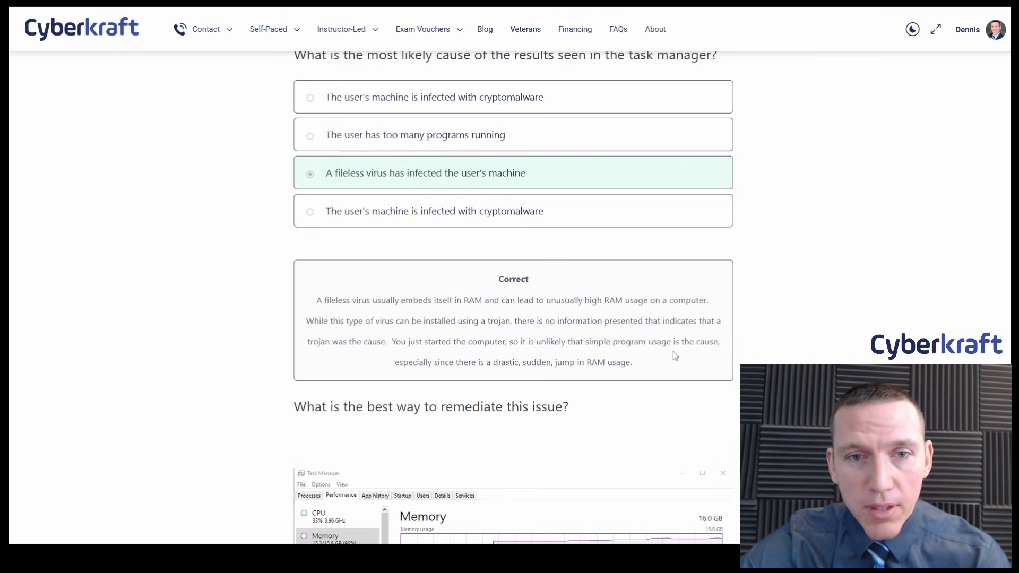
mouse_move(680, 373)
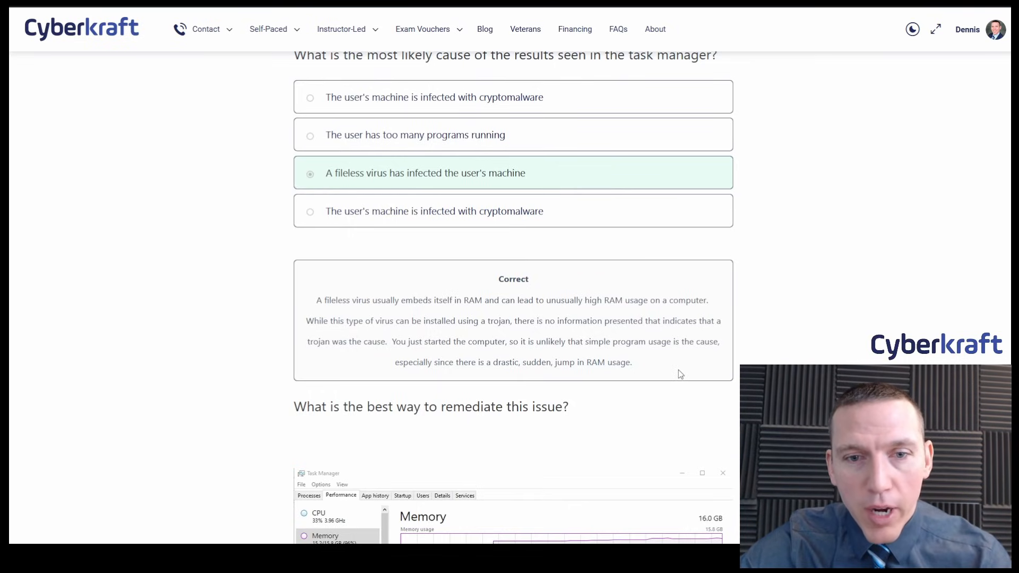
scroll("down", 3)
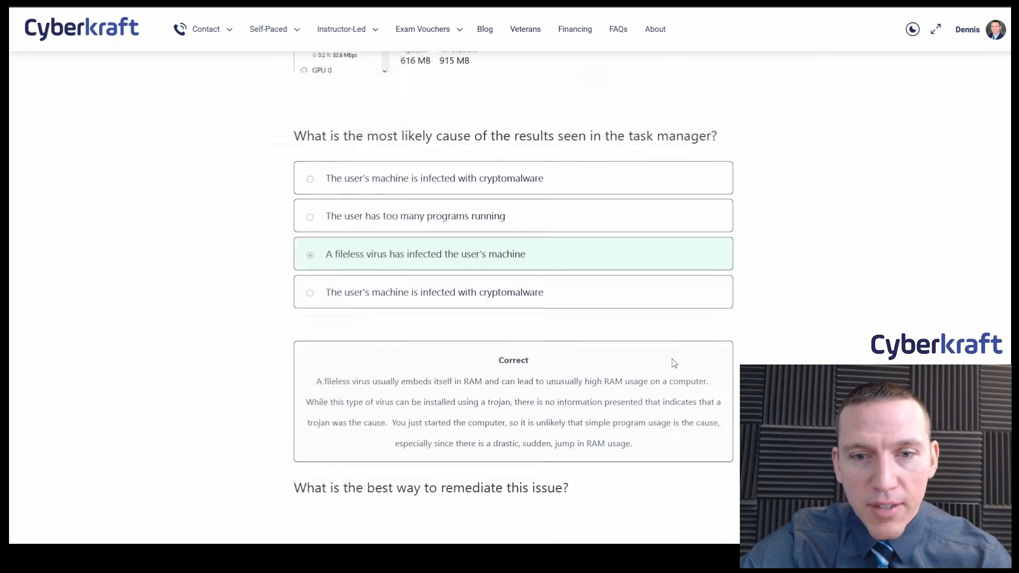
Scroll through the Correct reinstall-OS remediation and Cryptomalware answers with their explanations
scroll("up", 3)
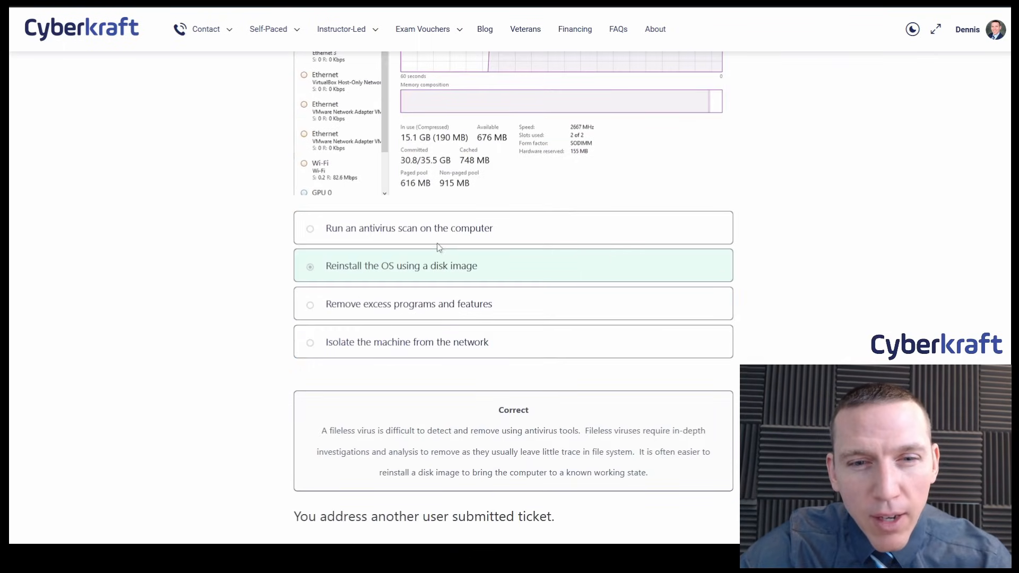
scroll("down", 3)
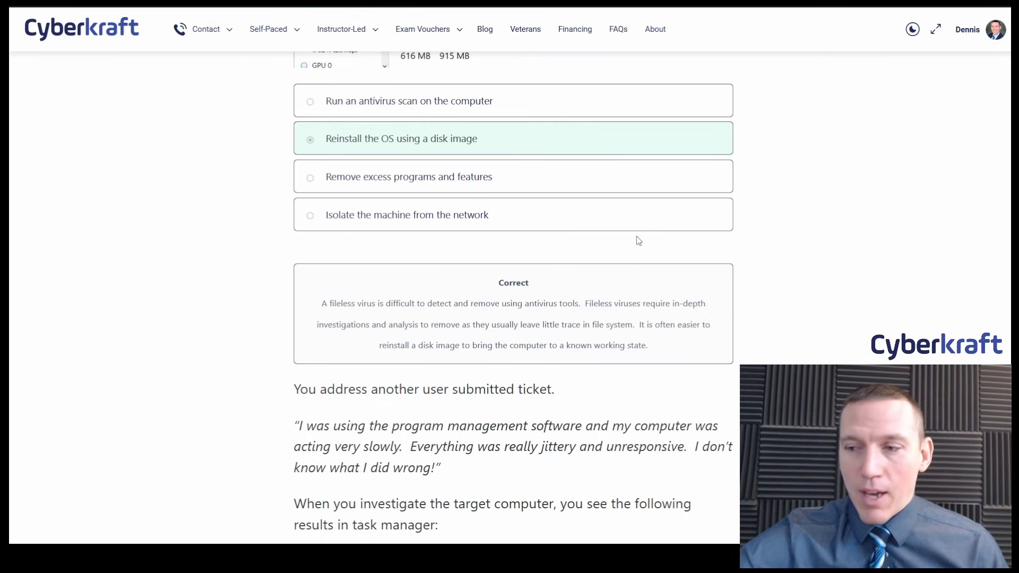
scroll("down", 3)
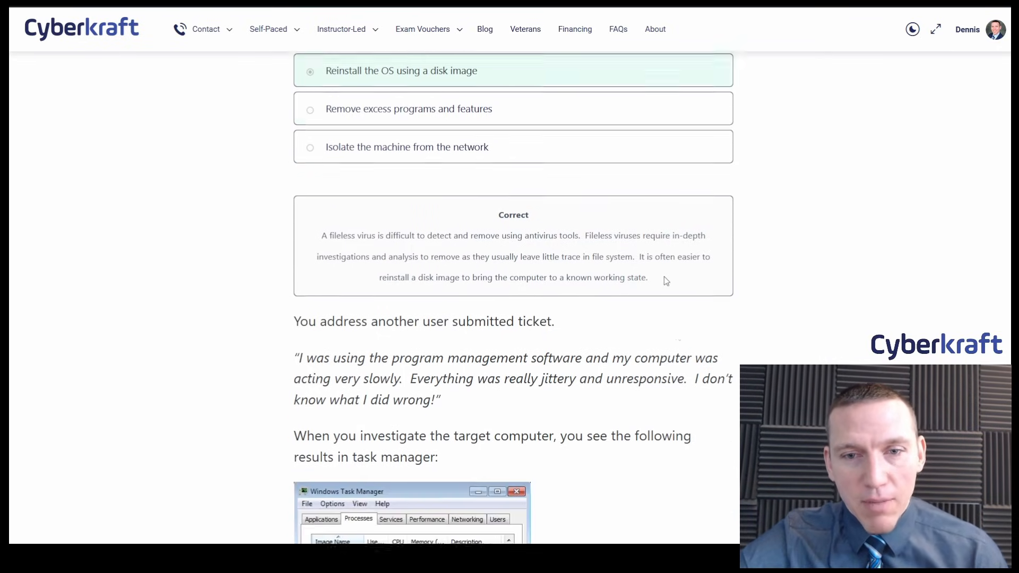
scroll("down", 3)
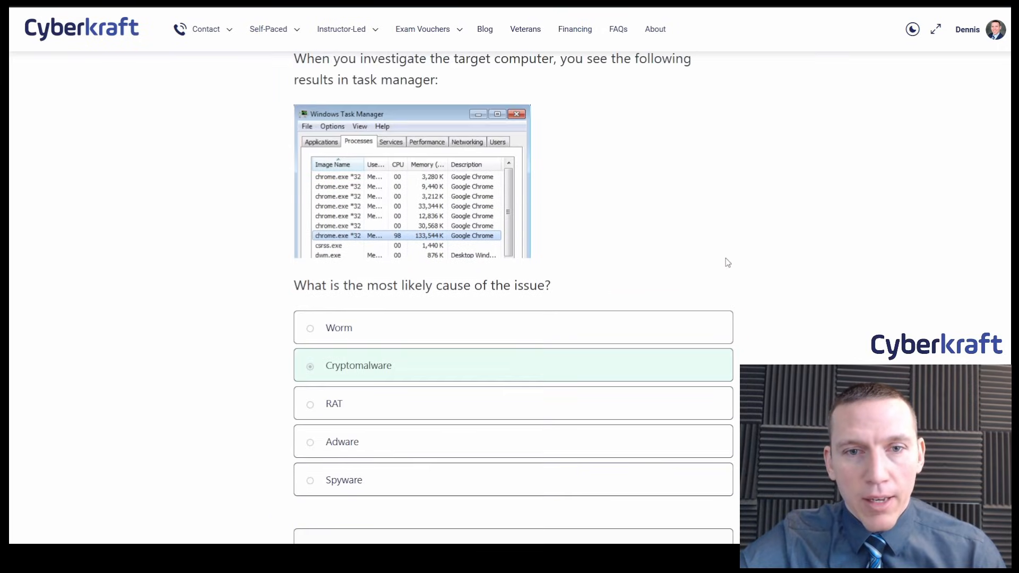
scroll("down", 3)
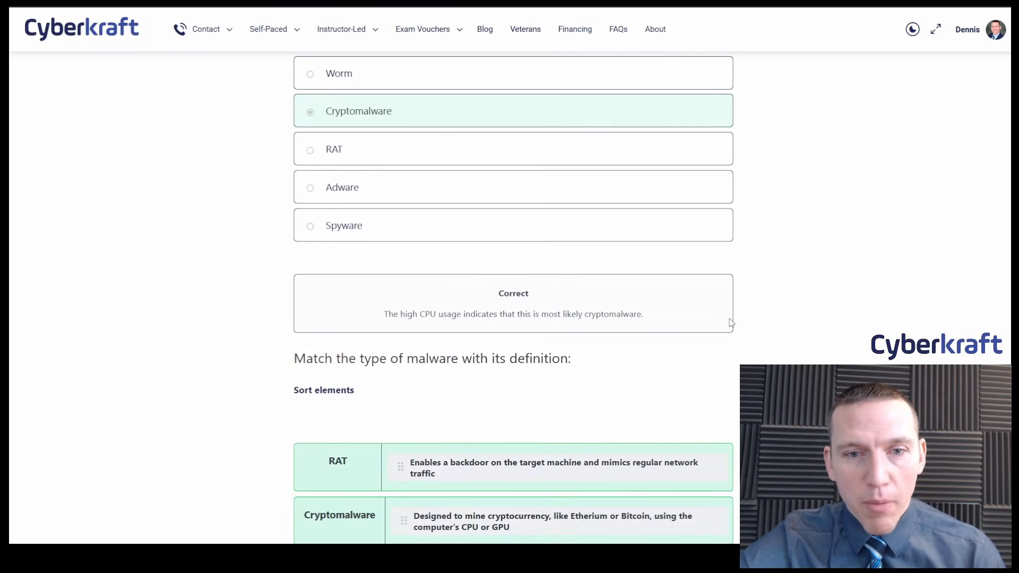
mouse_move(712, 372)
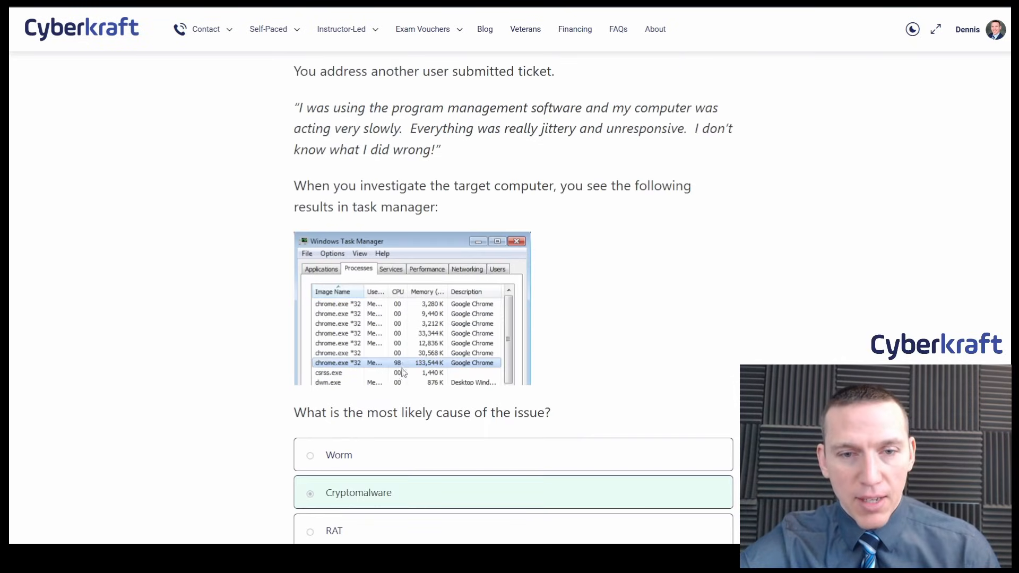
scroll("down", 3)
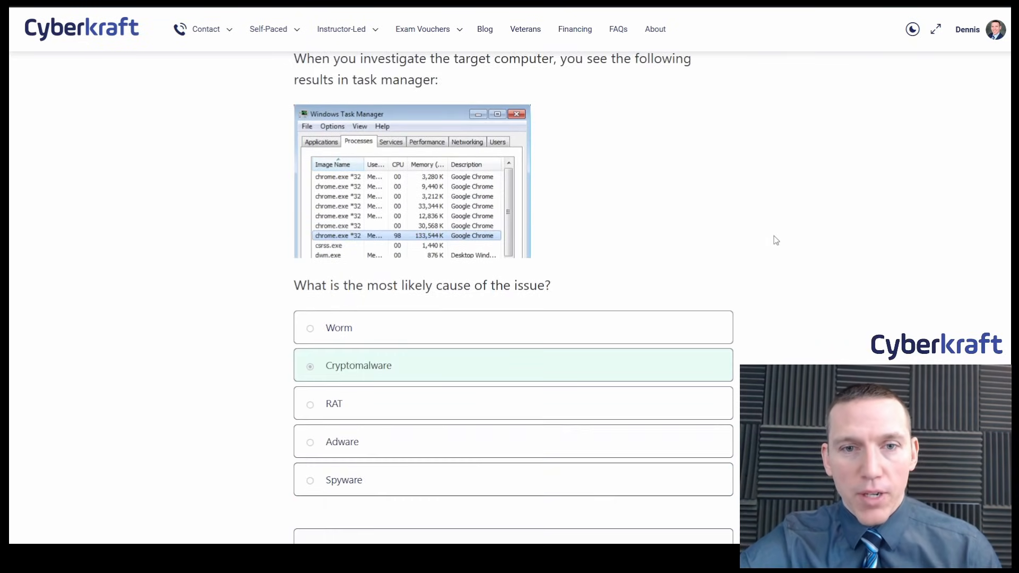